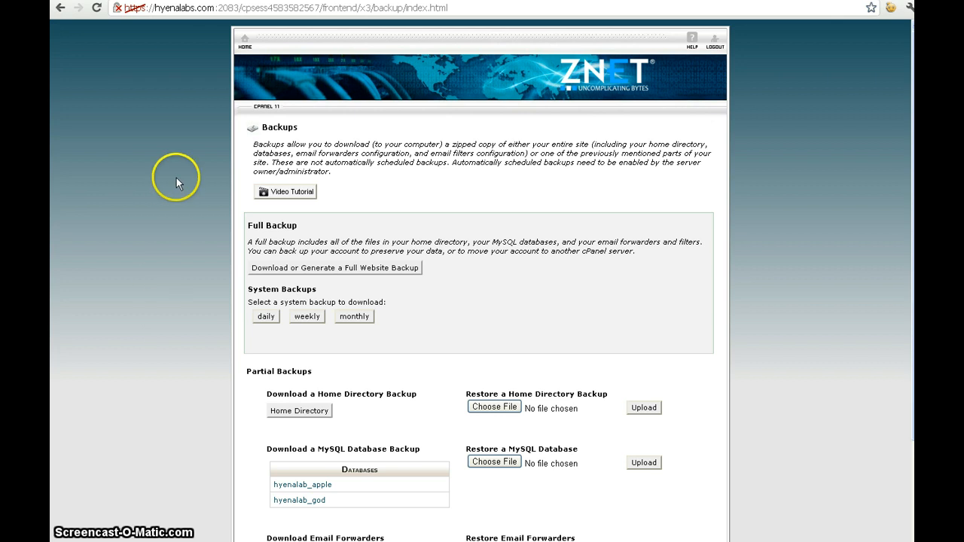
pyautogui.moveTo(339, 135)
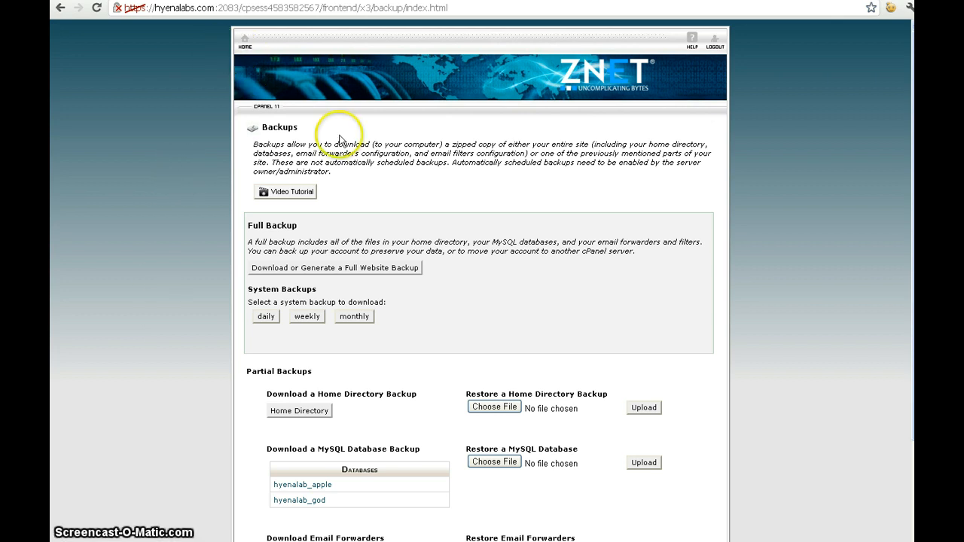
pyautogui.moveTo(882, 120)
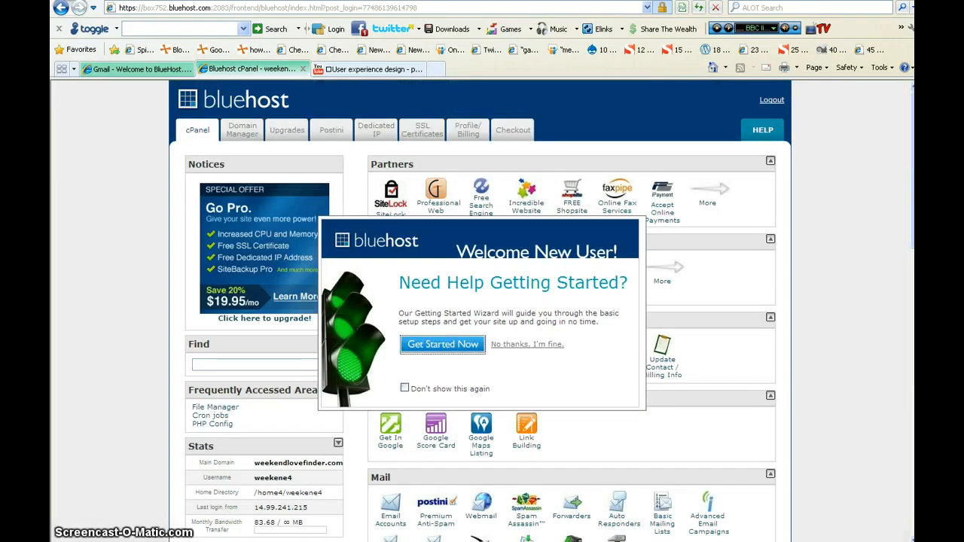
pyautogui.moveTo(483, 378)
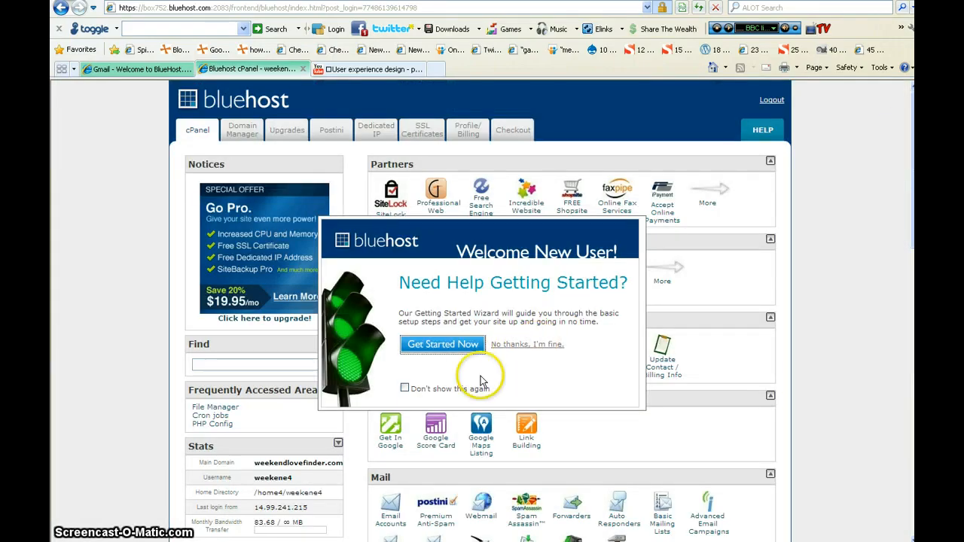
# Step: Dismiss the Welcome New User prompt with 'No thanks, I'm fine' and review the Files tools section
pyautogui.click(527, 344)
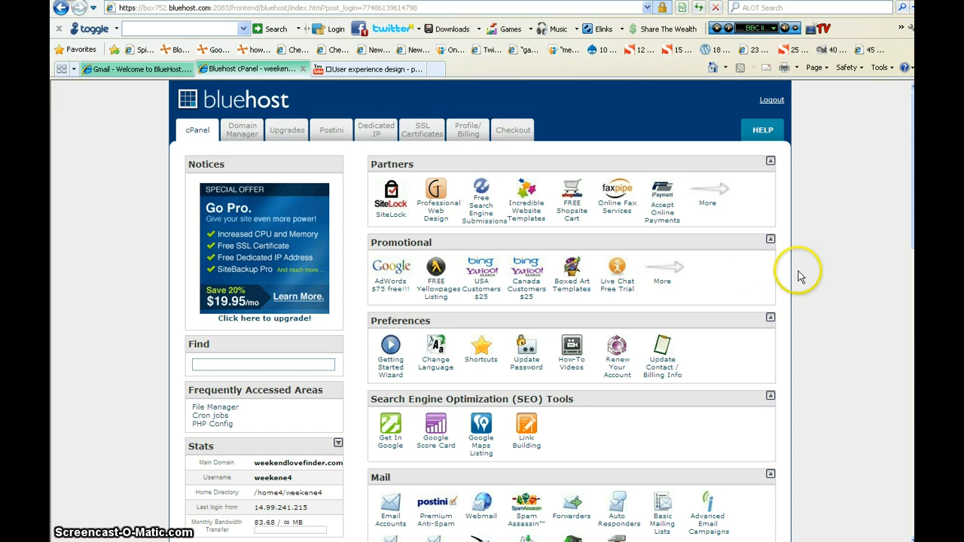
pyautogui.moveTo(842, 278)
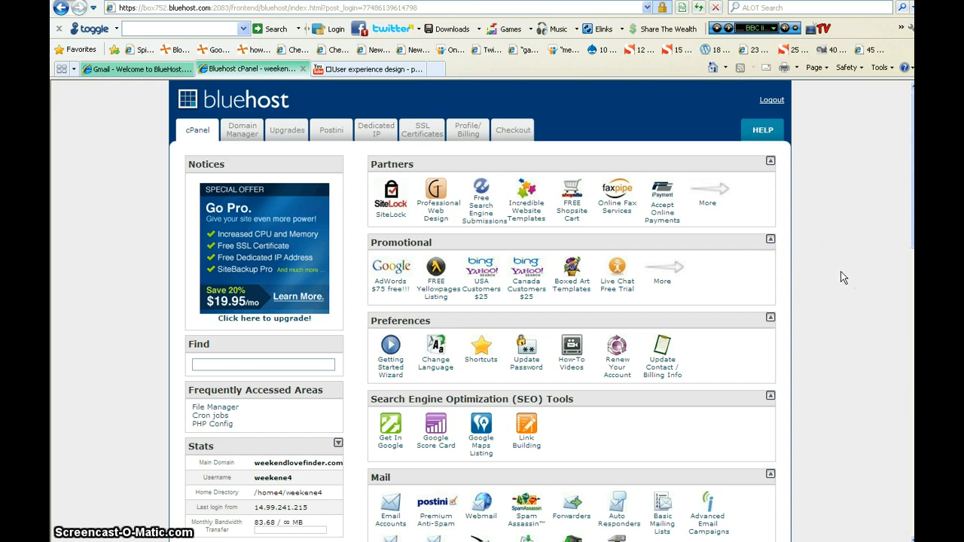
pyautogui.scroll(-3)
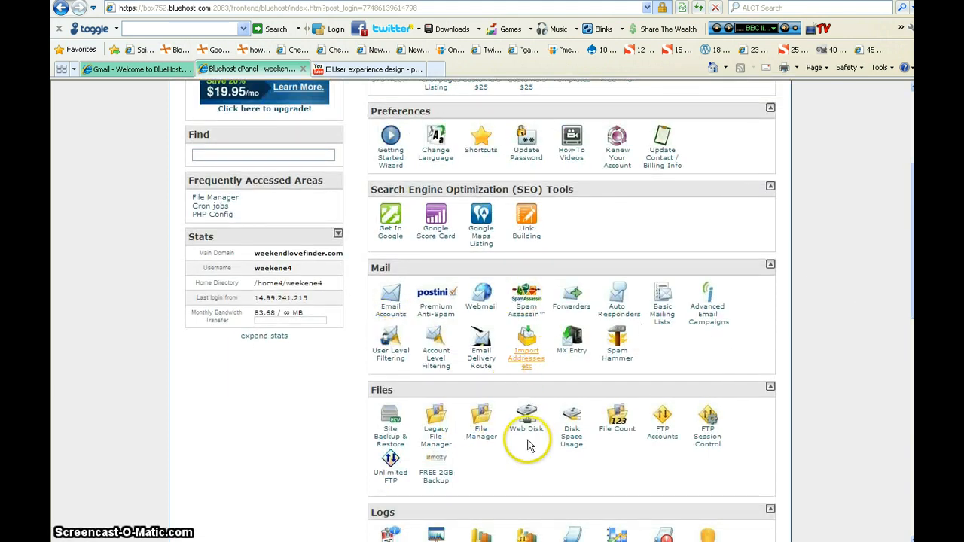
pyautogui.scroll(-3)
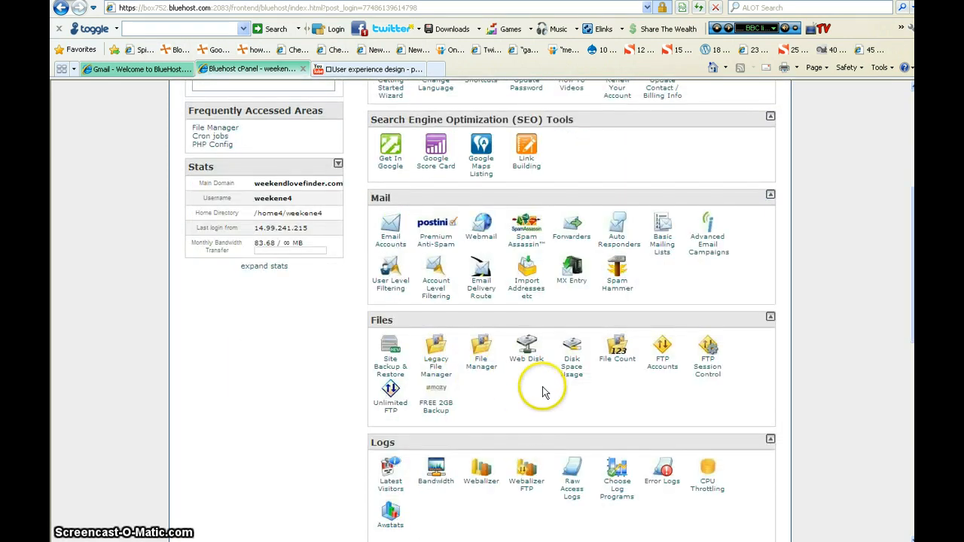
pyautogui.moveTo(539, 391)
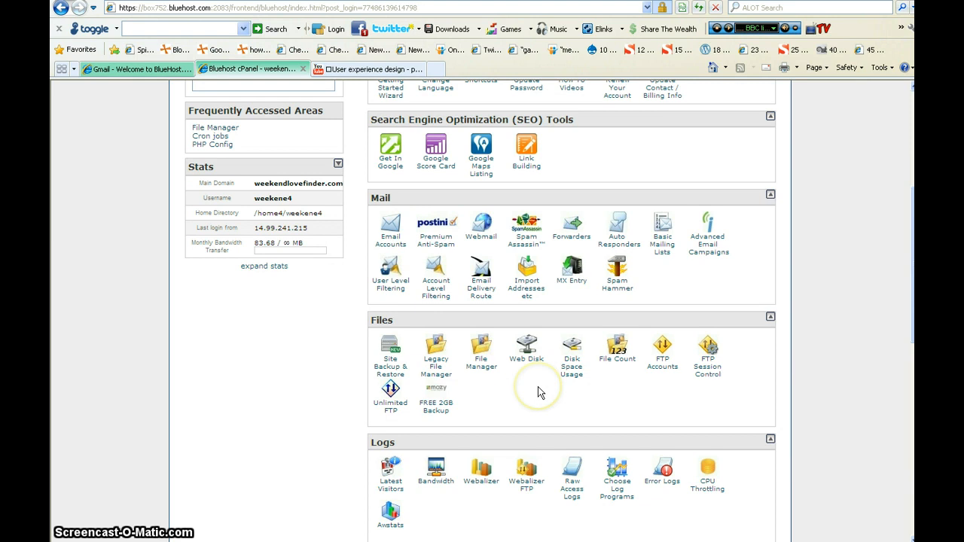
pyautogui.scroll(3)
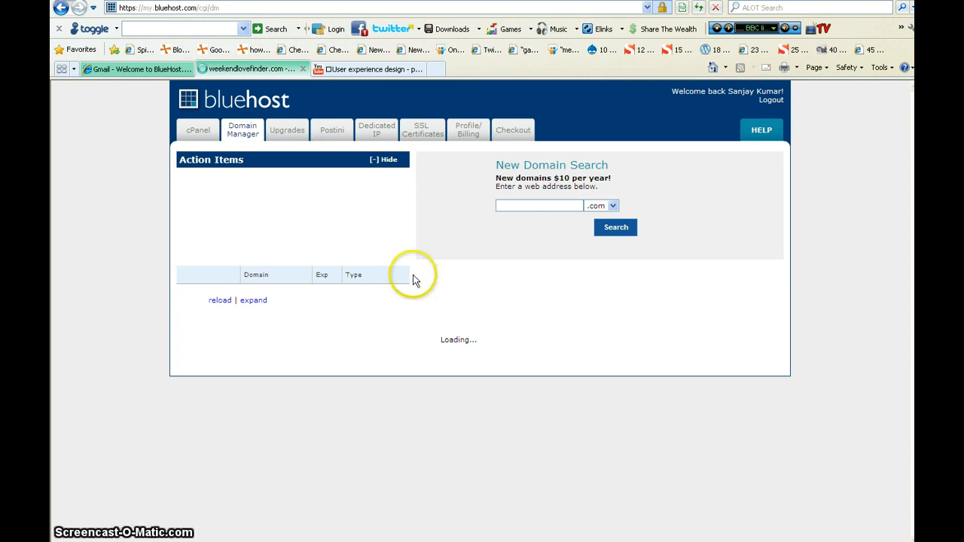
pyautogui.moveTo(392, 320)
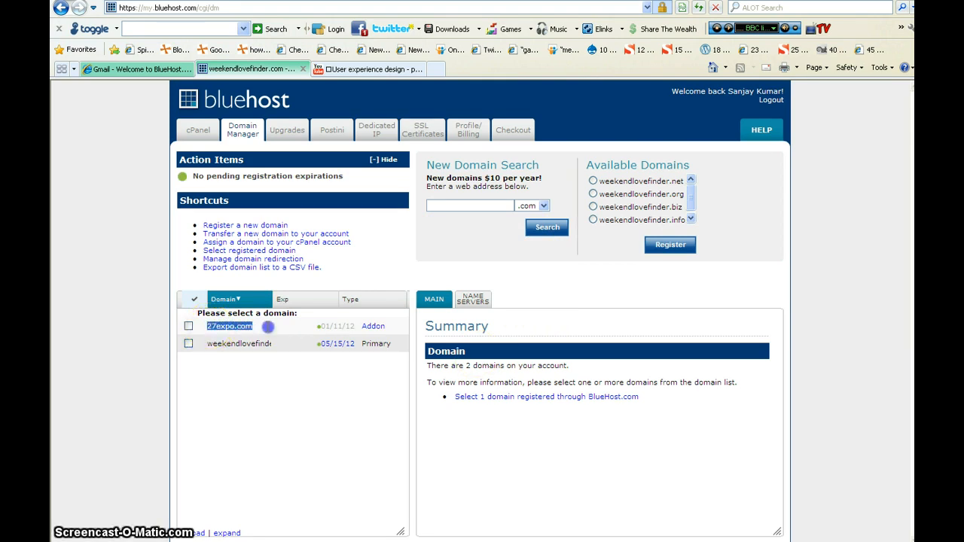
# Step: Tick the checkbox for the addon domain 27expo.com in the Domain Manager list
pyautogui.click(189, 326)
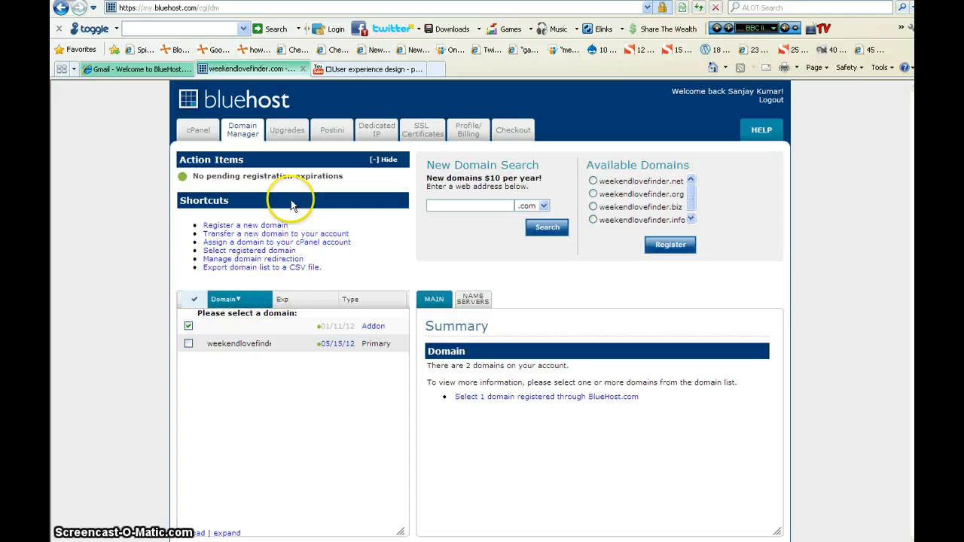
pyautogui.moveTo(373, 69)
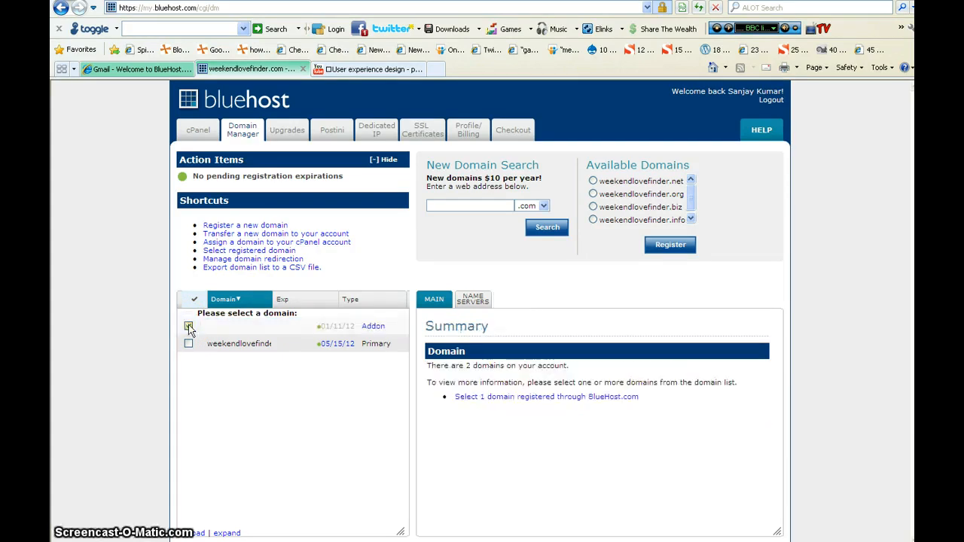
pyautogui.click(189, 326)
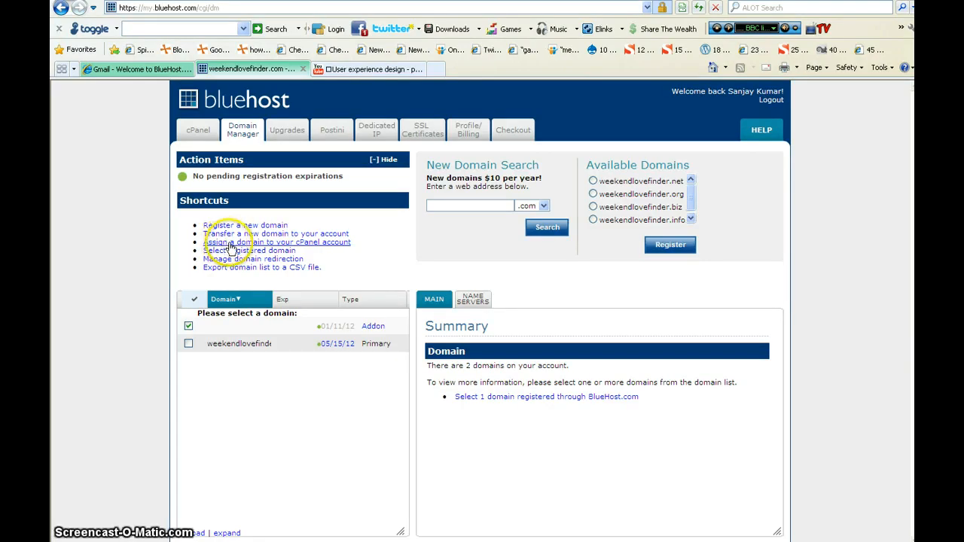
pyautogui.moveTo(280, 250)
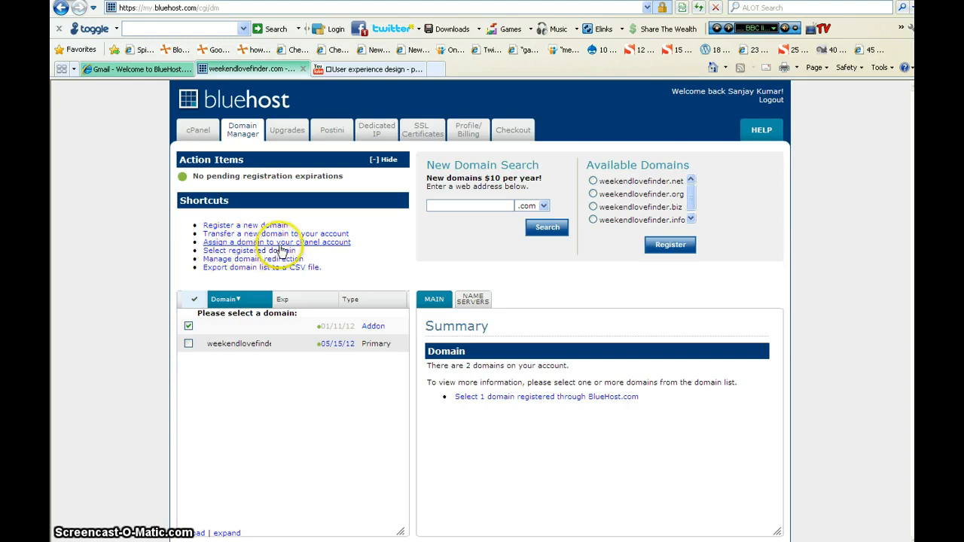
pyautogui.moveTo(268, 233)
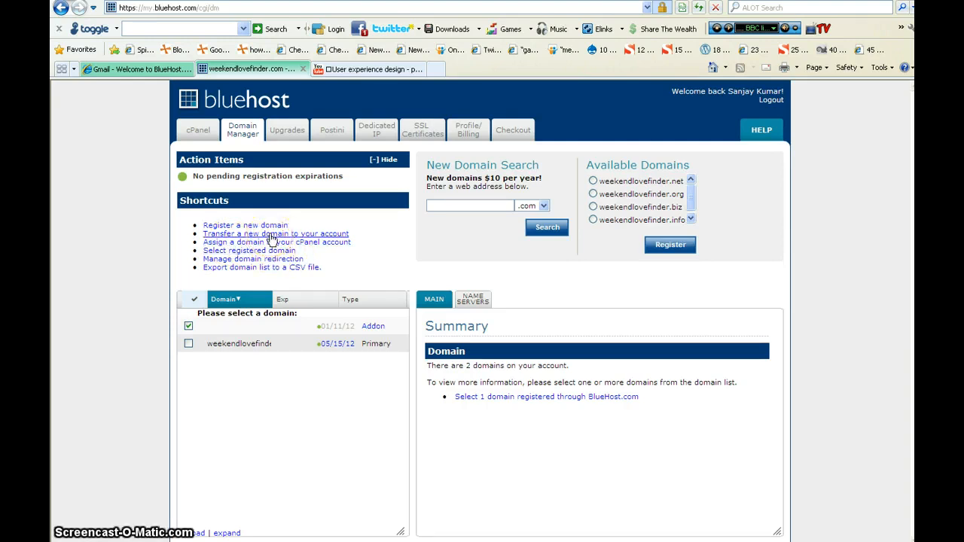
pyautogui.moveTo(269, 247)
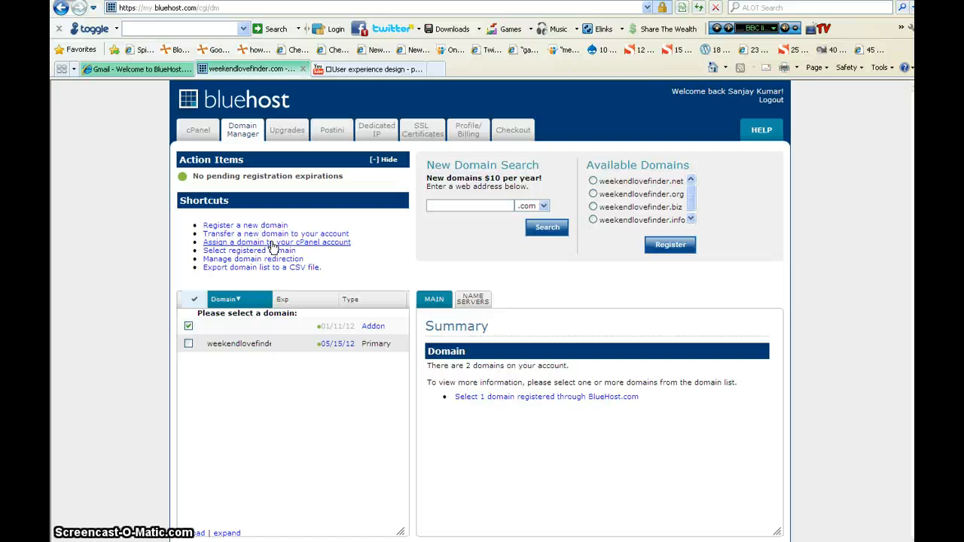
pyautogui.moveTo(362, 259)
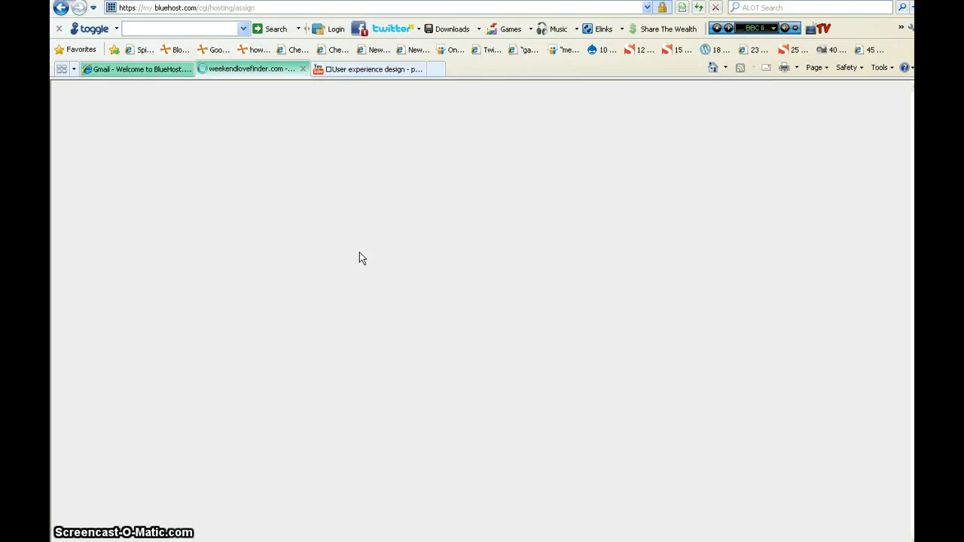
pyautogui.moveTo(430, 114)
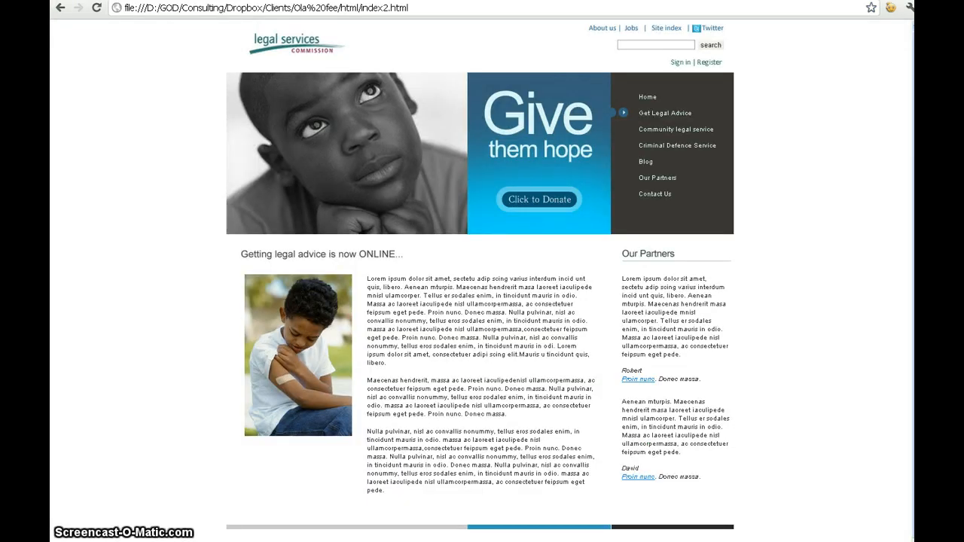
# Step: Navigate Chrome from the local mockup to znetindia.com via the address bar
pyautogui.write('znetindia.com')
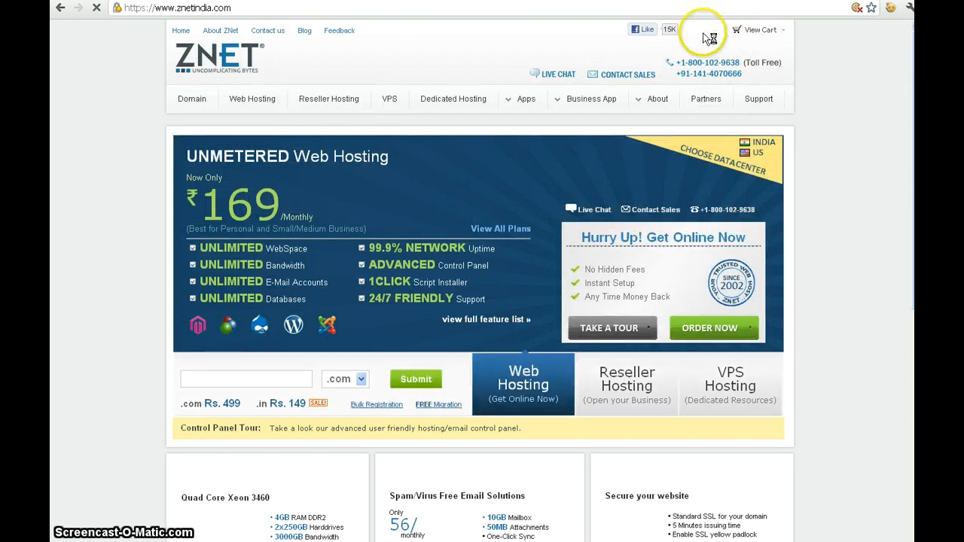
pyautogui.moveTo(705, 76)
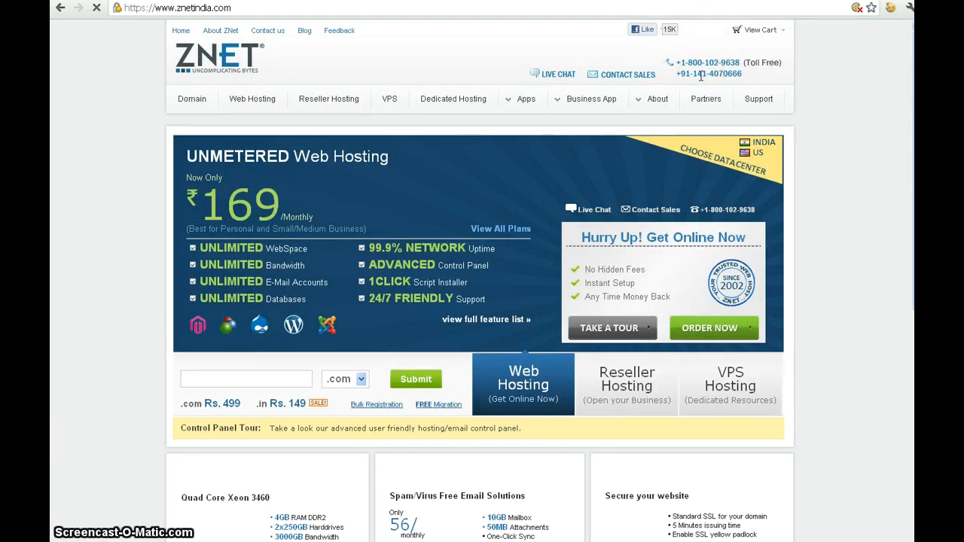
# Step: Go to the ZNet India Client Area login page from the homepage
pyautogui.scroll(-3)
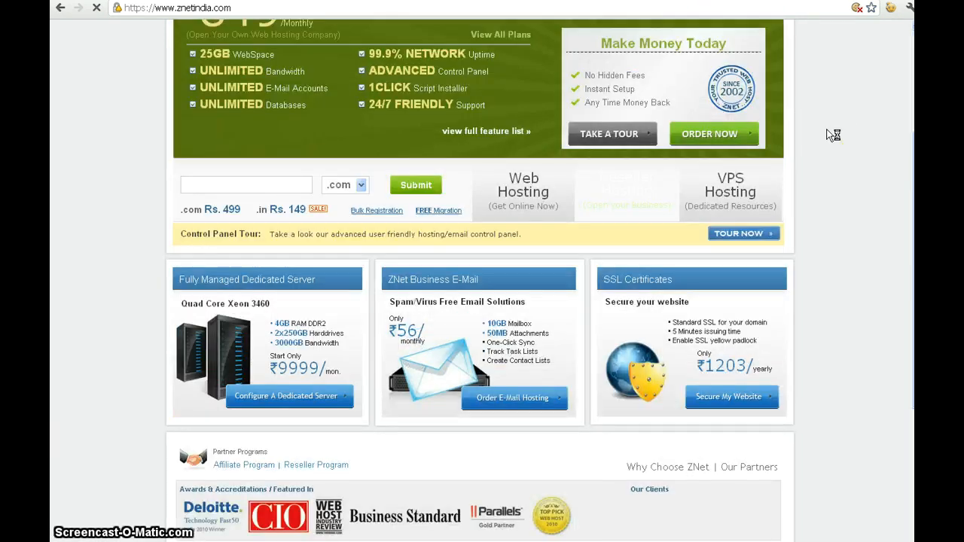
pyautogui.click(654, 33)
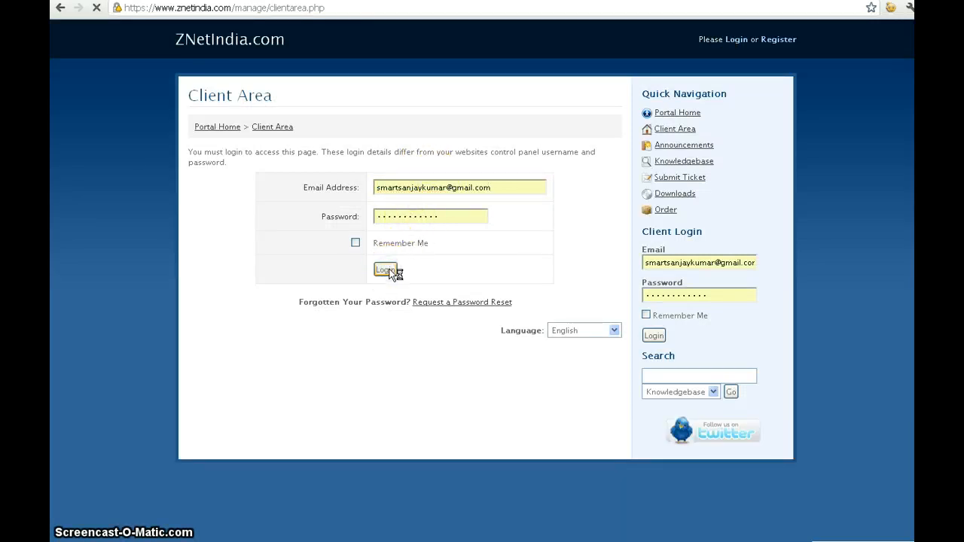
# Step: Log in, view hyenalabs.com under My Domains, and begin editing its Nameserver 1 entry
pyautogui.click(385, 269)
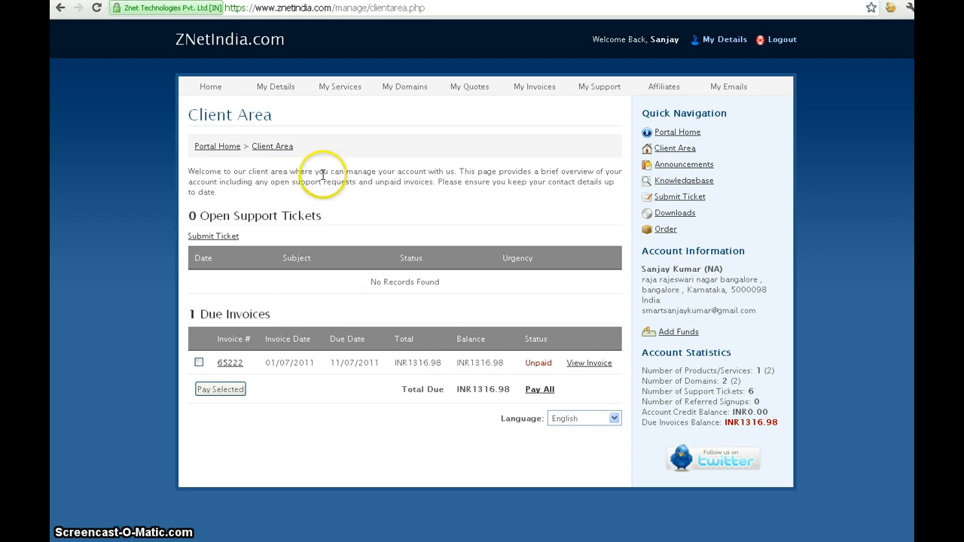
pyautogui.click(404, 86)
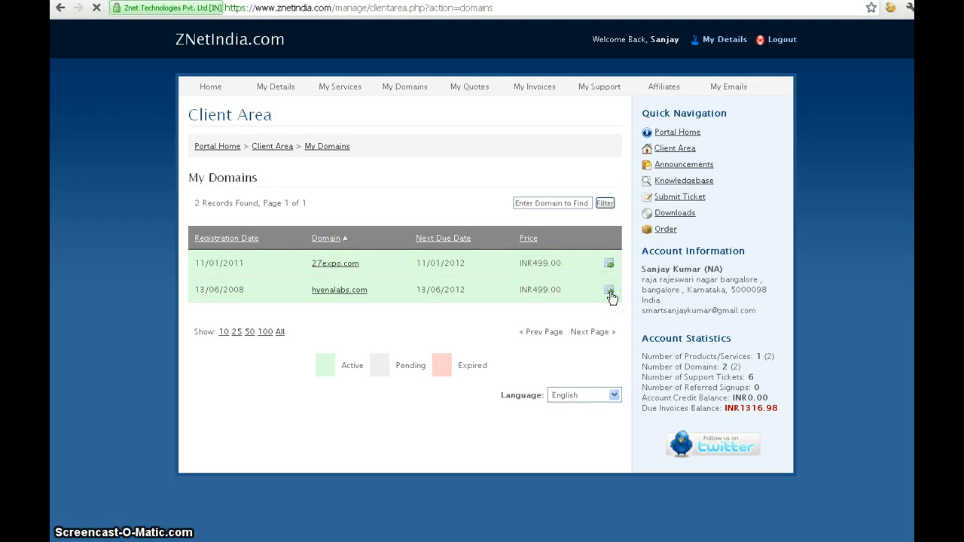
pyautogui.click(609, 290)
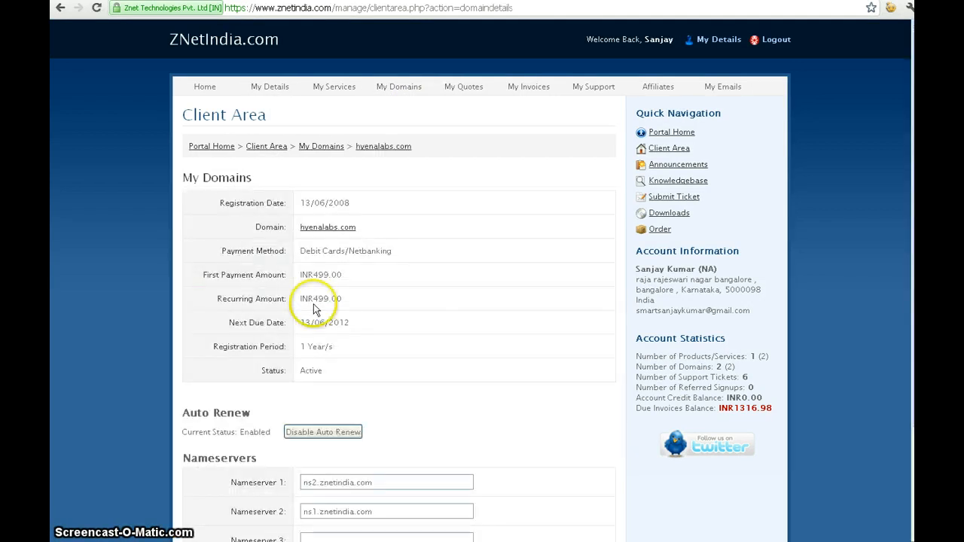
pyautogui.scroll(-3)
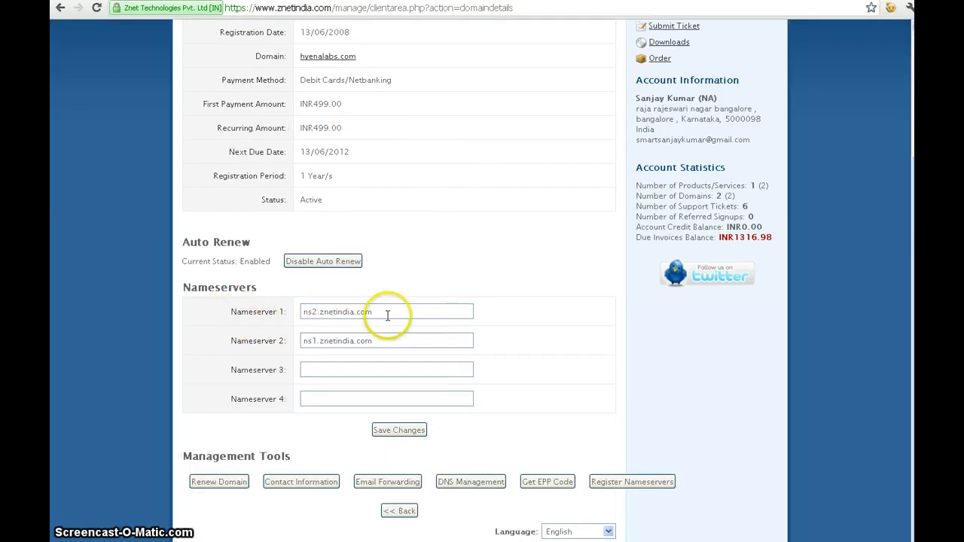
pyautogui.click(379, 341)
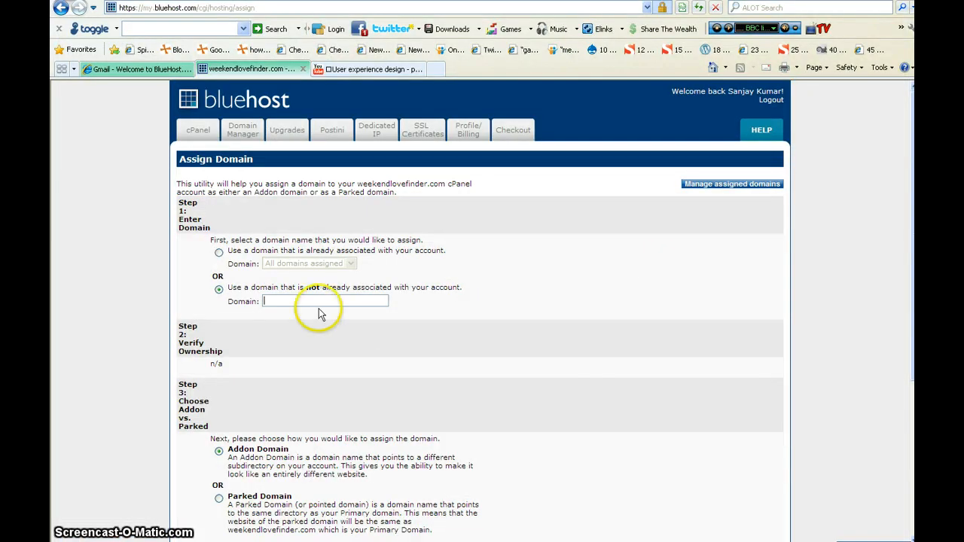
# Step: Enter hyenalabs.com as the domain to assign and select the listed current nameserver text to copy
pyautogui.click(324, 302)
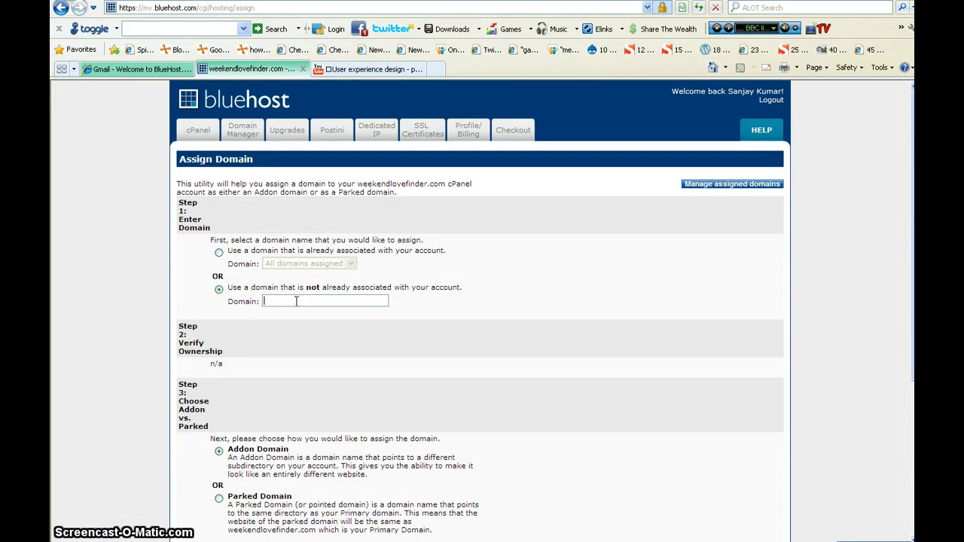
pyautogui.write('hyenalabs.com')
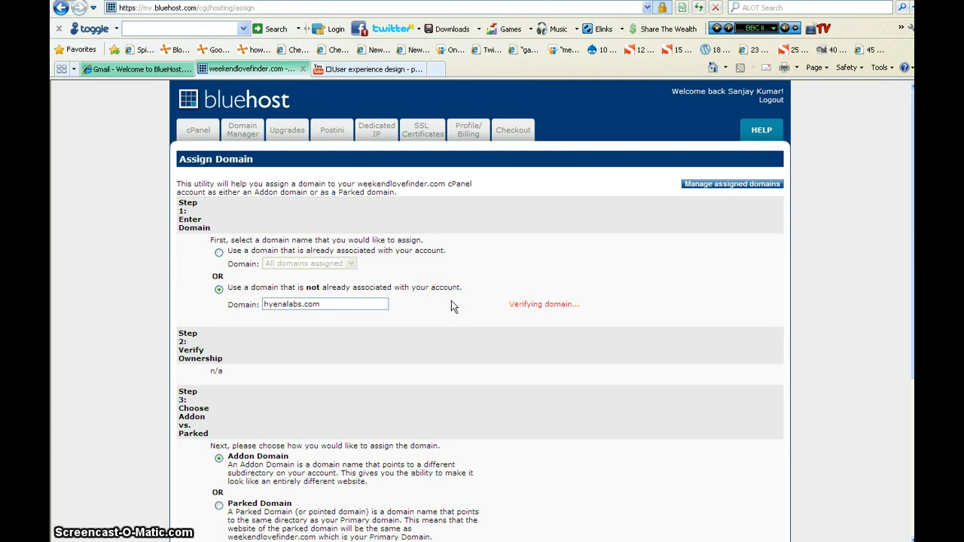
pyautogui.scroll(-3)
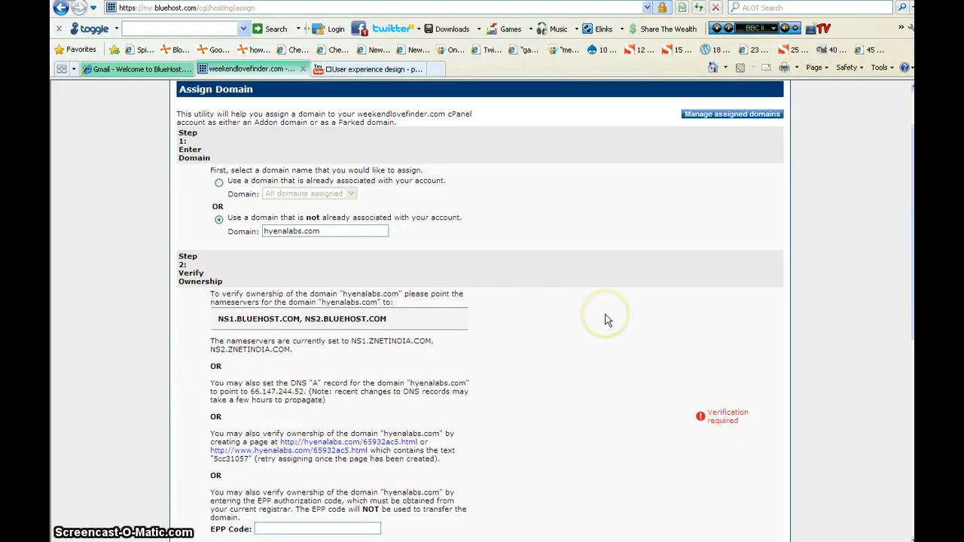
pyautogui.scroll(-3)
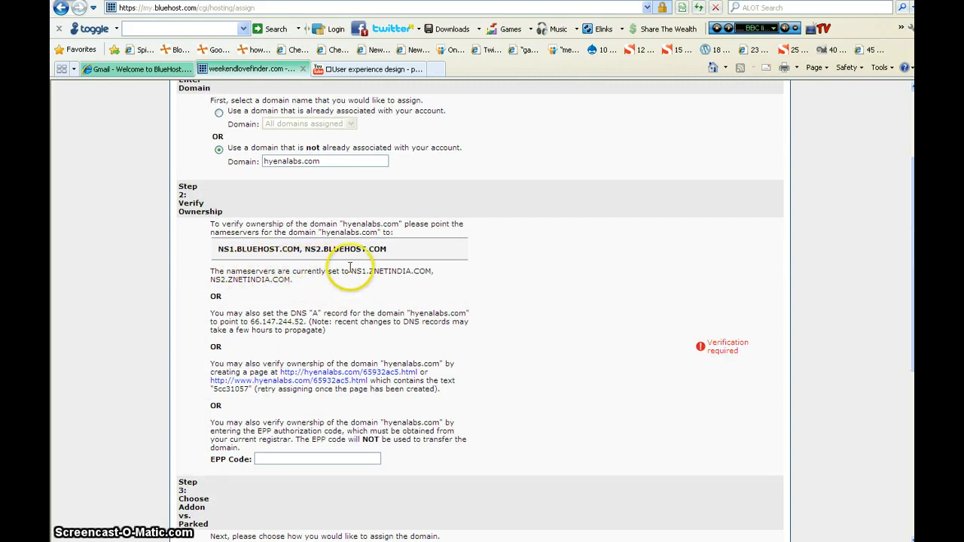
pyautogui.doubleClick(359, 271)
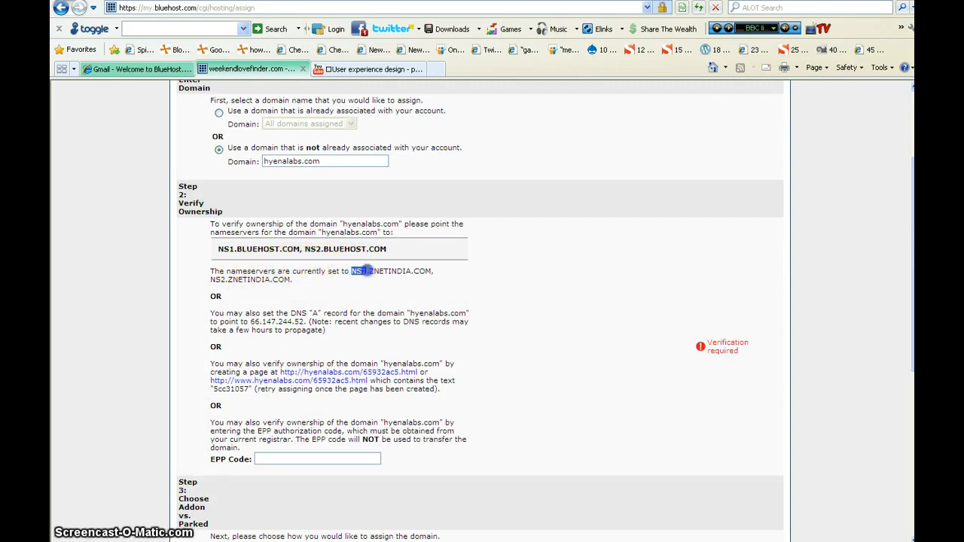
pyautogui.doubleClick(391, 271)
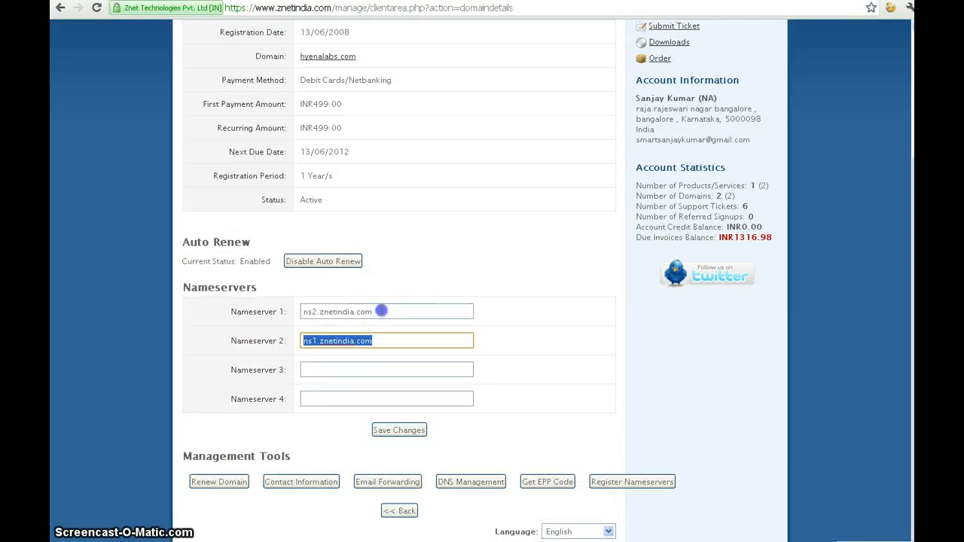
# Step: Set hyenalabs.com nameservers to NS1.ZNETINDIA.COM and NS2.ZNETINDIA.COM and save the changes
pyautogui.write('NS1.ZNETINDIA.COM')
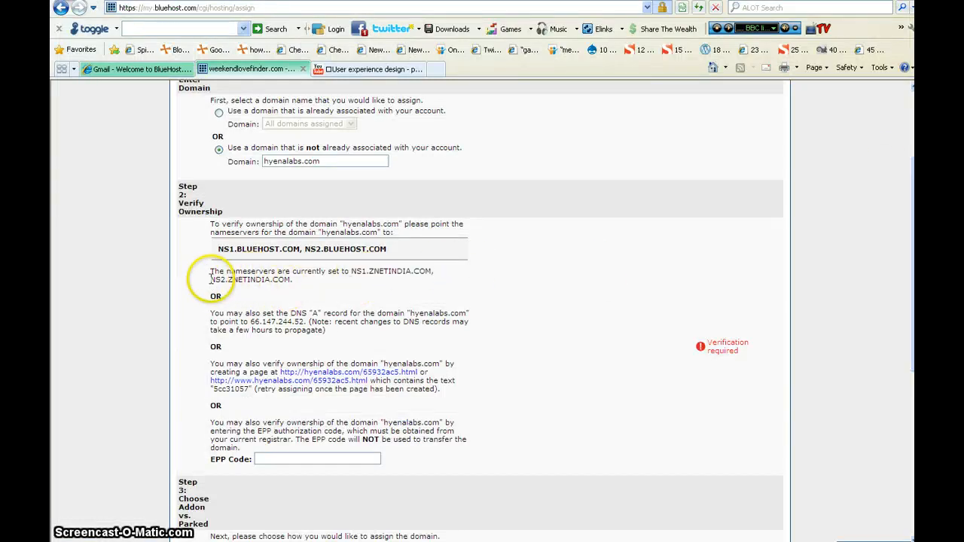
pyautogui.doubleClick(250, 279)
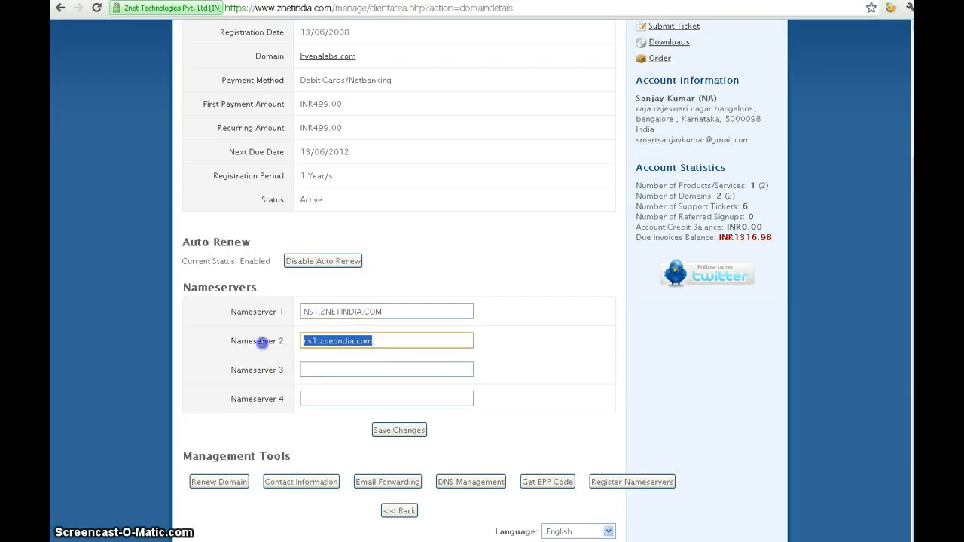
pyautogui.write('NS2.ZNETINDIA.COM')
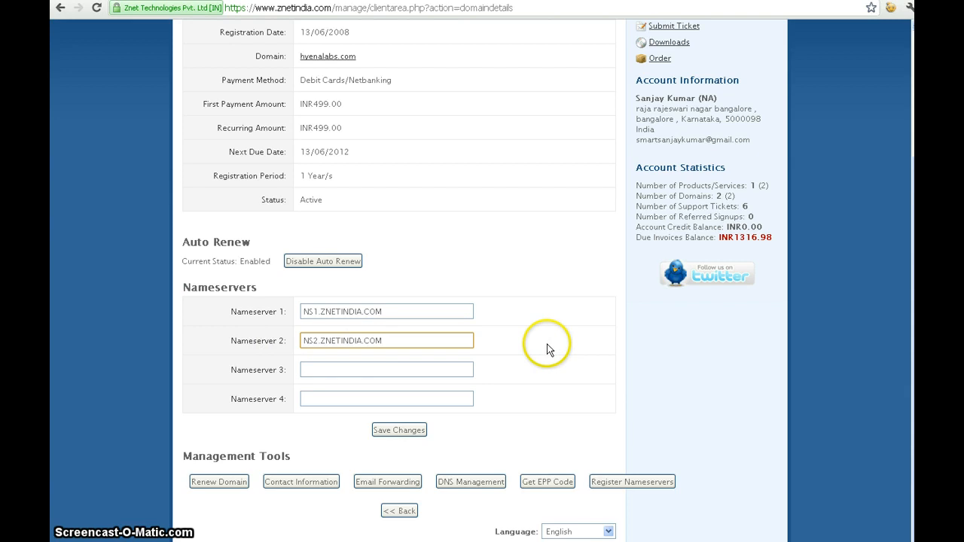
pyautogui.click(400, 431)
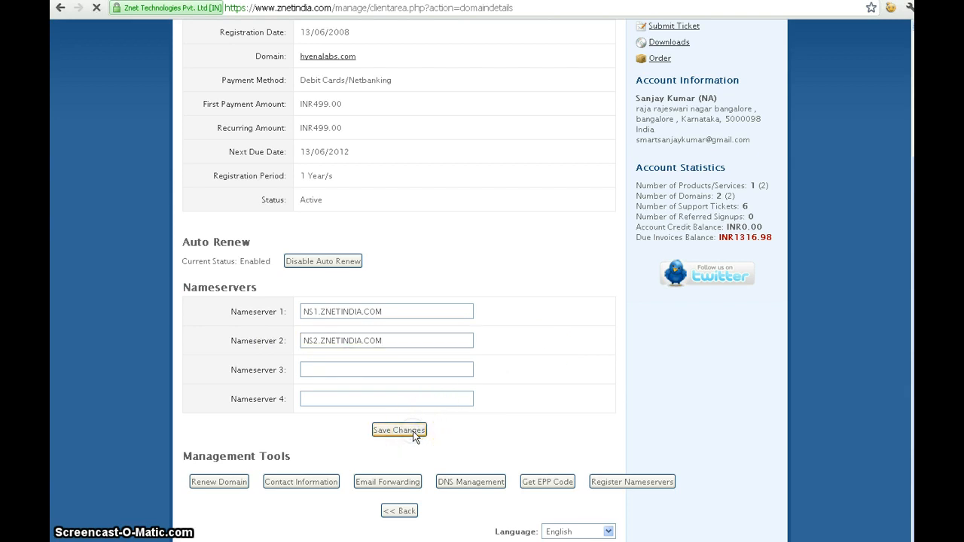
pyautogui.click(399, 431)
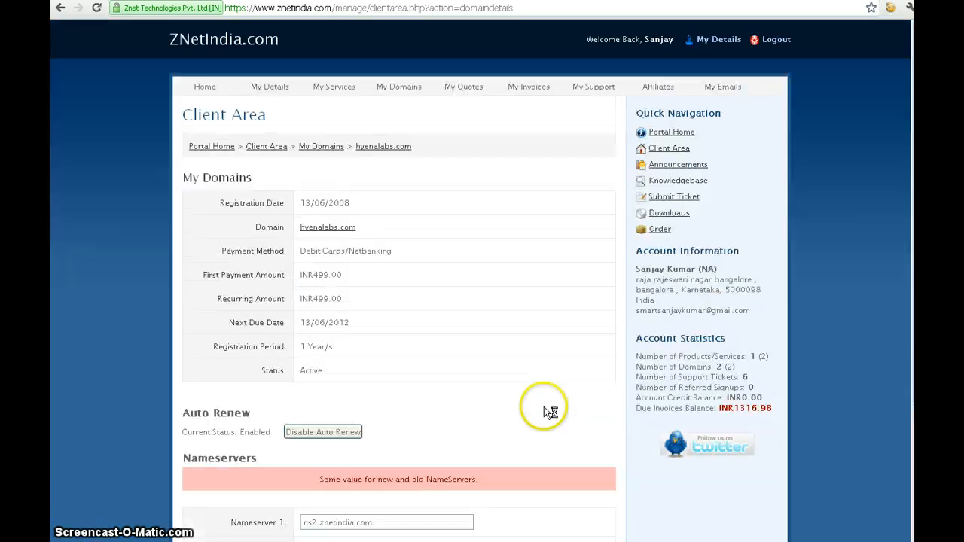
pyautogui.moveTo(533, 407)
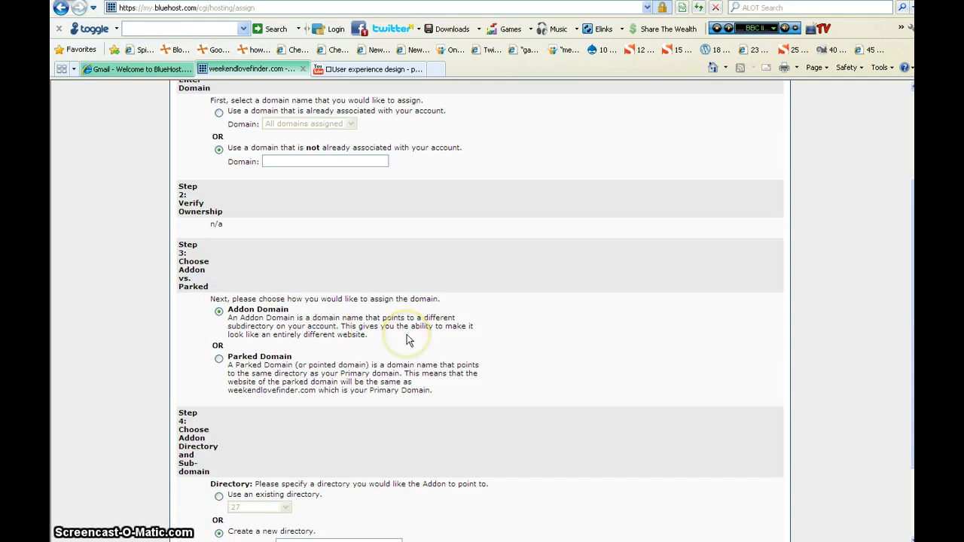
# Step: Submit the addon domain form with directory hyenalabs and subdomain hyenalabs via Add Domain
pyautogui.scroll(-3)
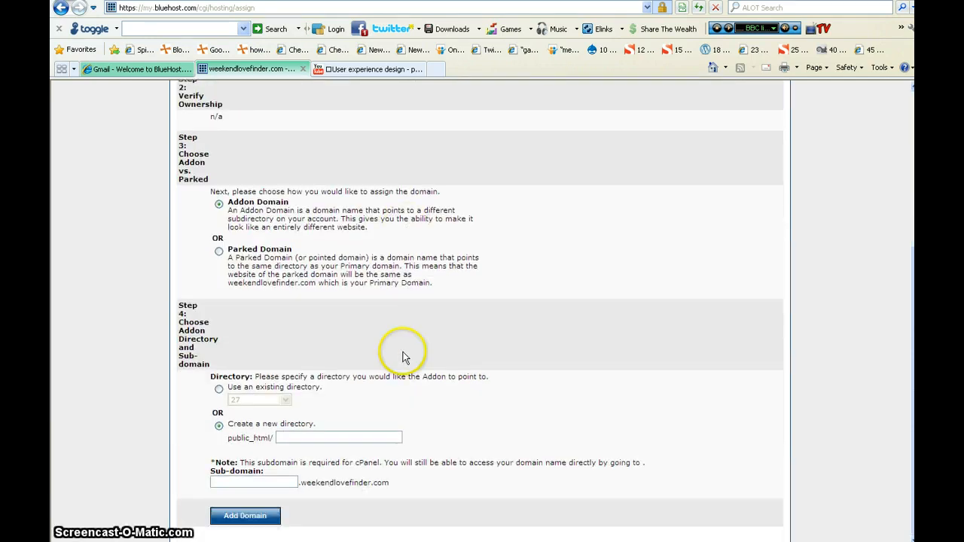
pyautogui.click(338, 437)
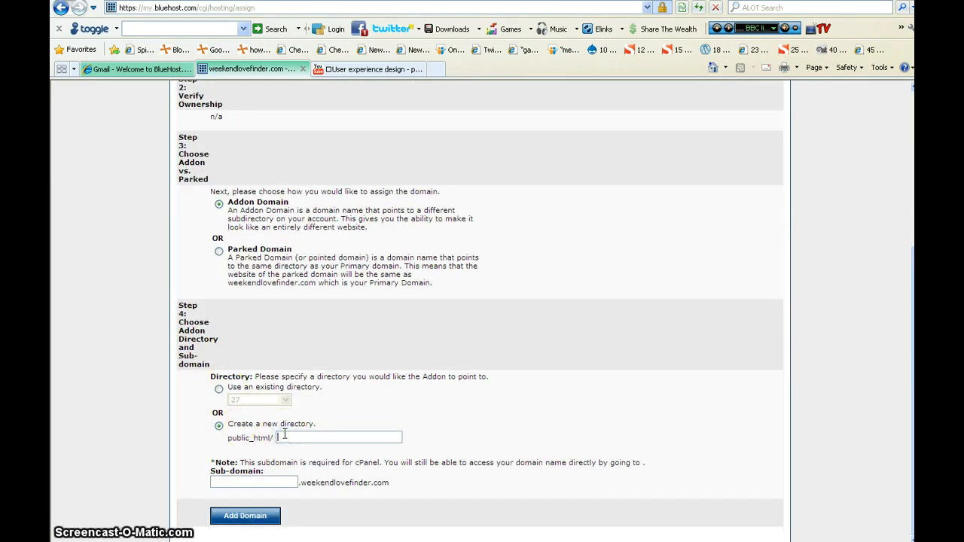
pyautogui.write('hyenalabs')
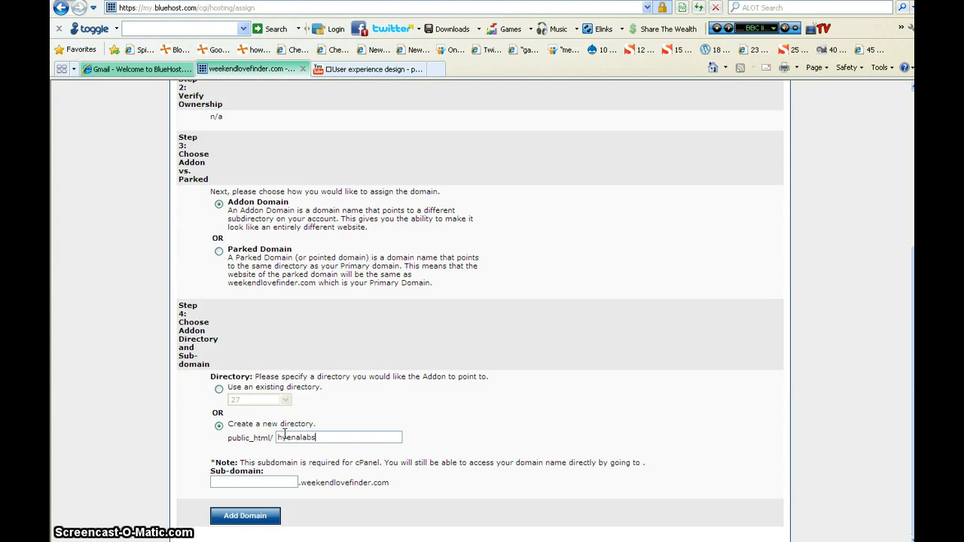
pyautogui.click(248, 482)
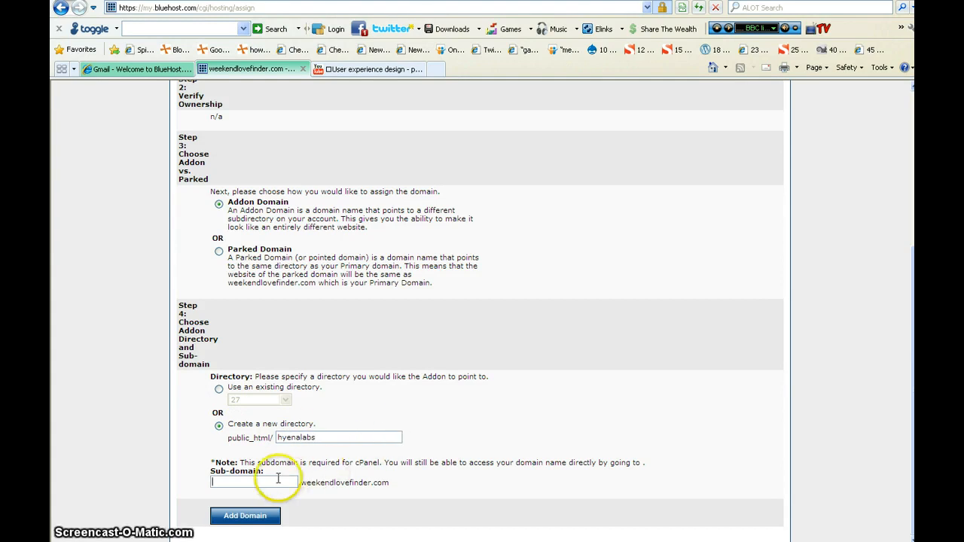
pyautogui.write('hyenalabs')
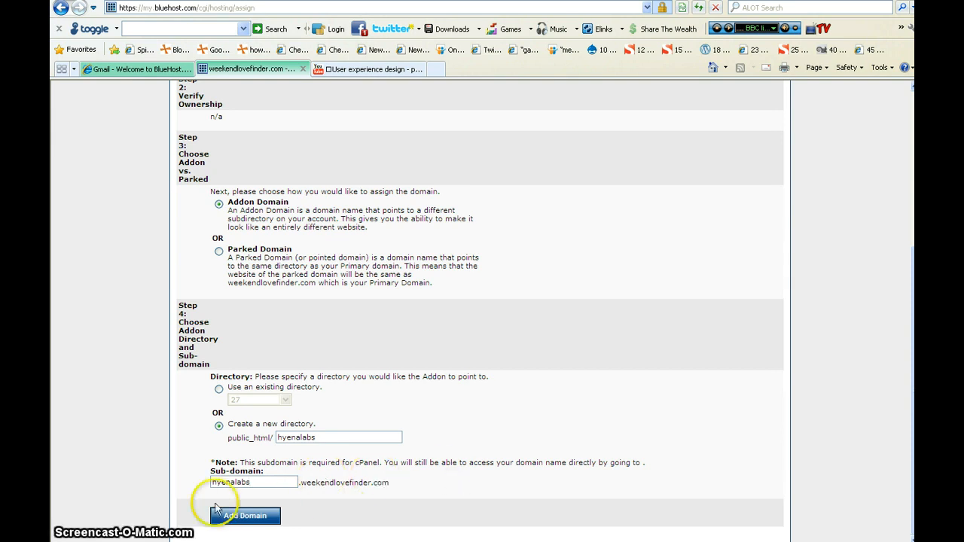
pyautogui.click(247, 515)
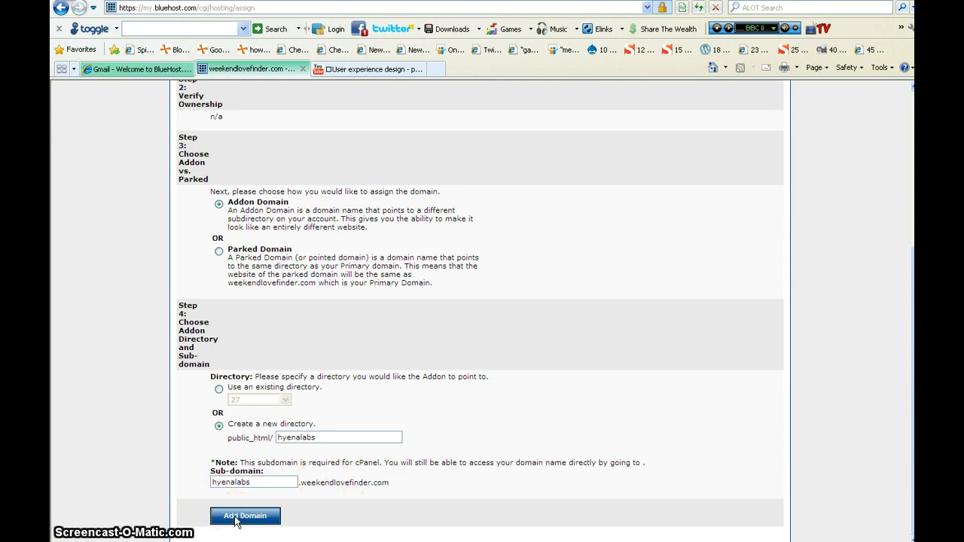
pyautogui.click(244, 516)
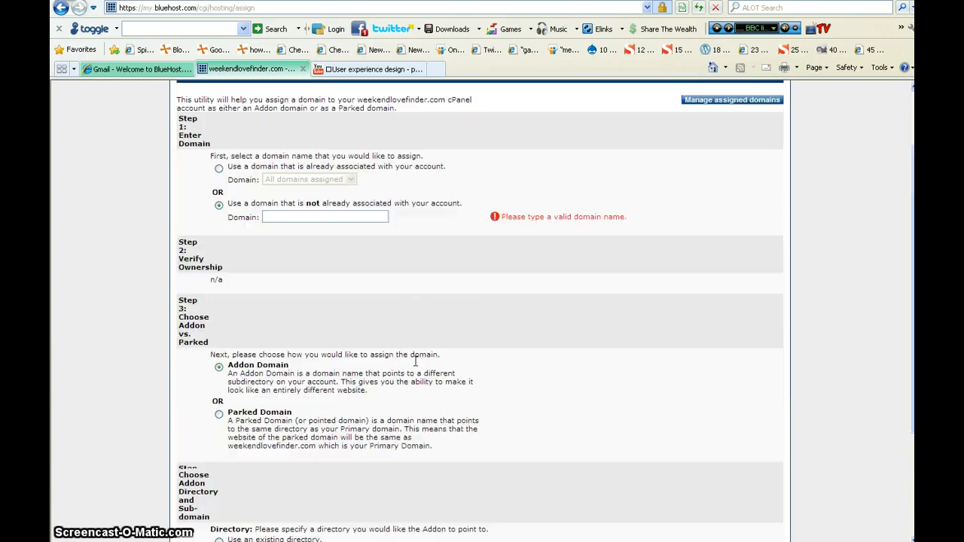
# Step: Re-enter hyenalabs.com as the domain and review the verification, EPP Code and Step 4 sections
pyautogui.write('hyenalabs.com')
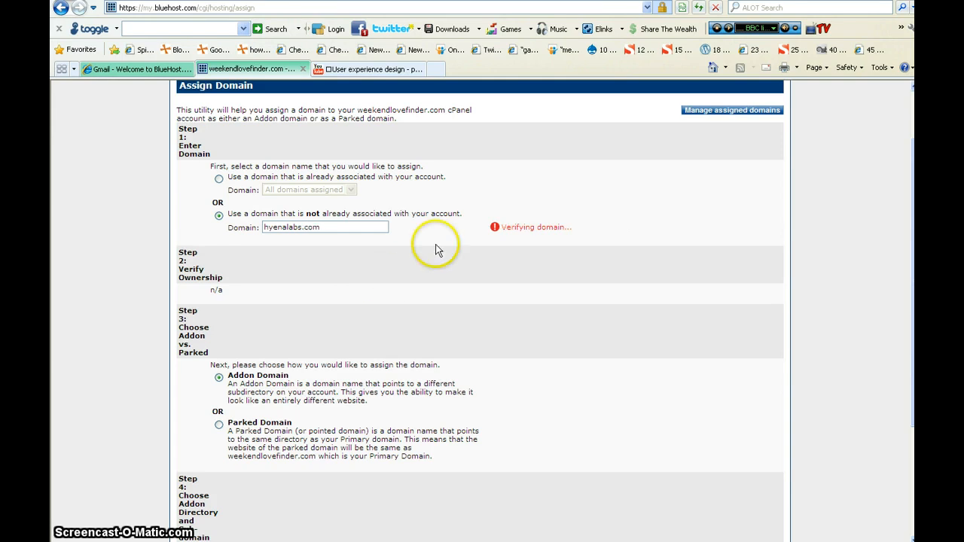
pyautogui.moveTo(600, 286)
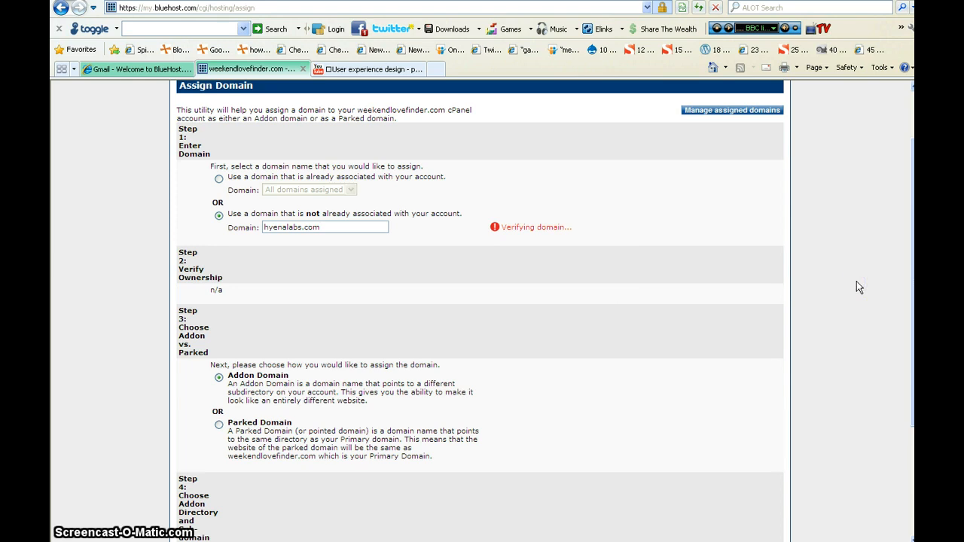
pyautogui.scroll(-3)
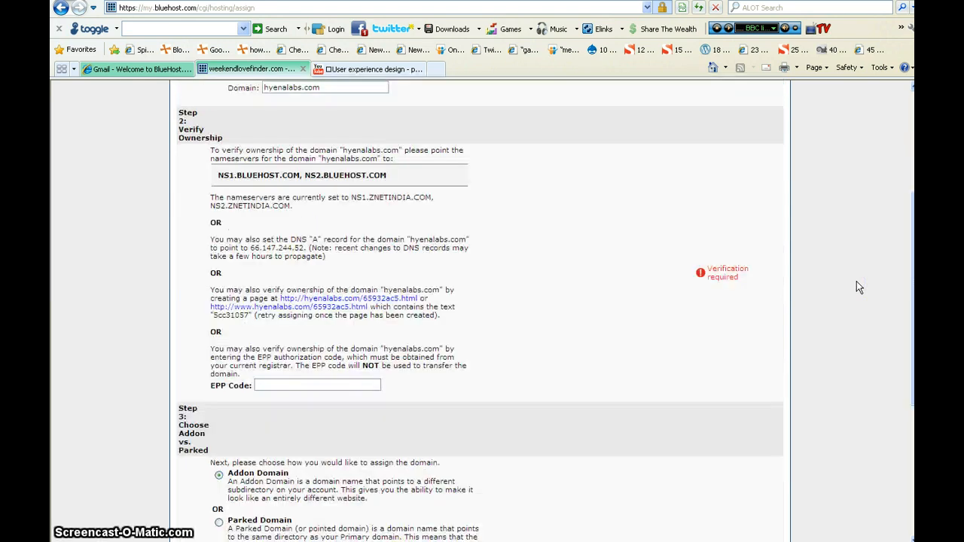
pyautogui.scroll(-3)
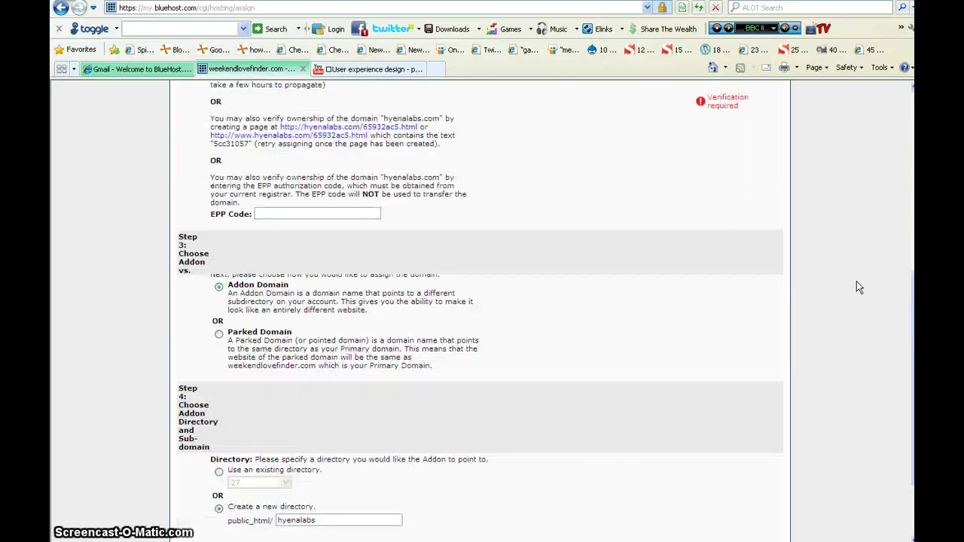
pyautogui.scroll(3)
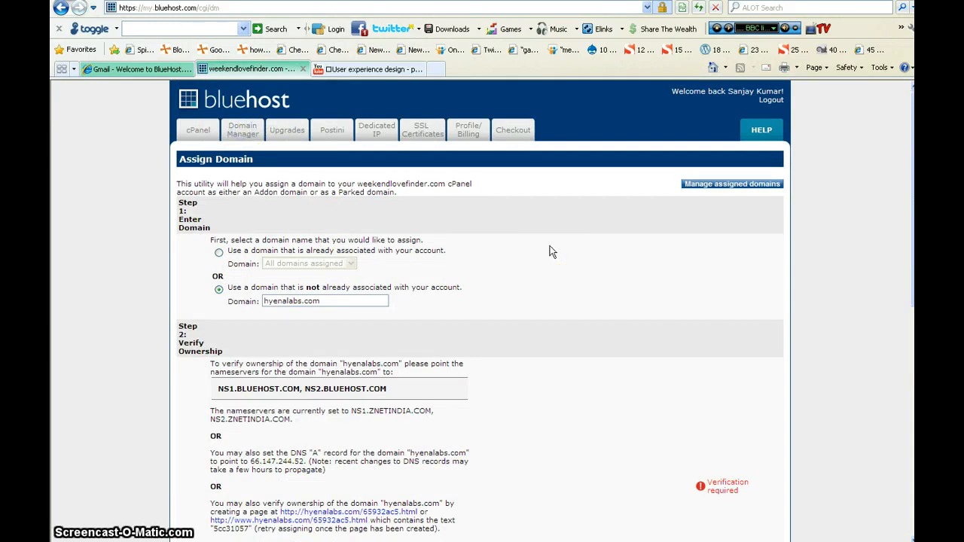
# Step: Reopen Assign Domain for hyenalabs.com and copy the required NS1.BLUEHOST.COM, NS2.BLUEHOST.COM nameservers
pyautogui.click(243, 130)
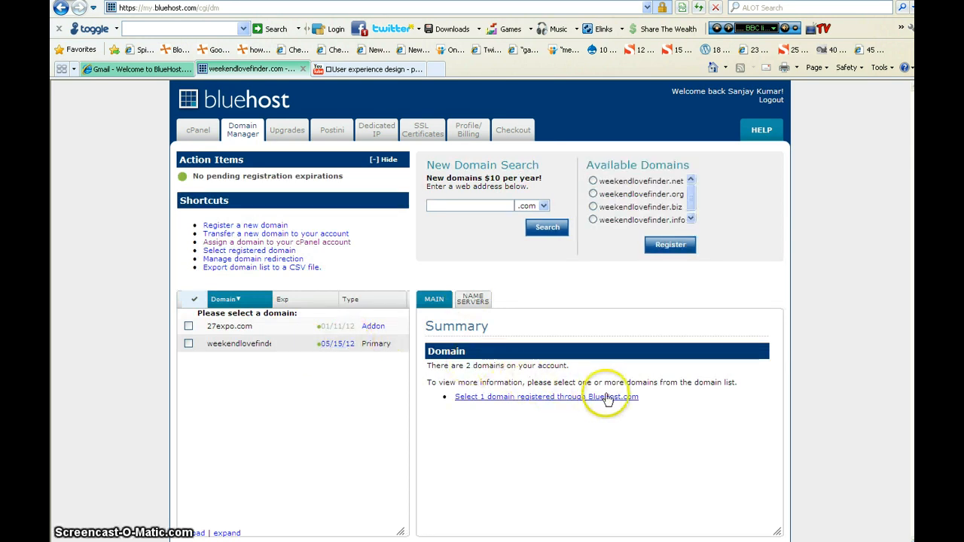
pyautogui.moveTo(295, 249)
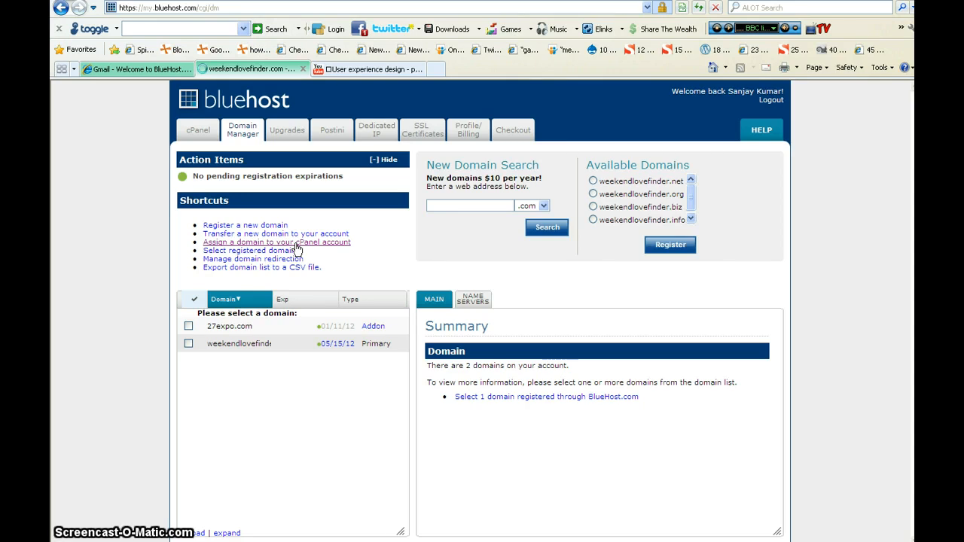
pyautogui.click(280, 241)
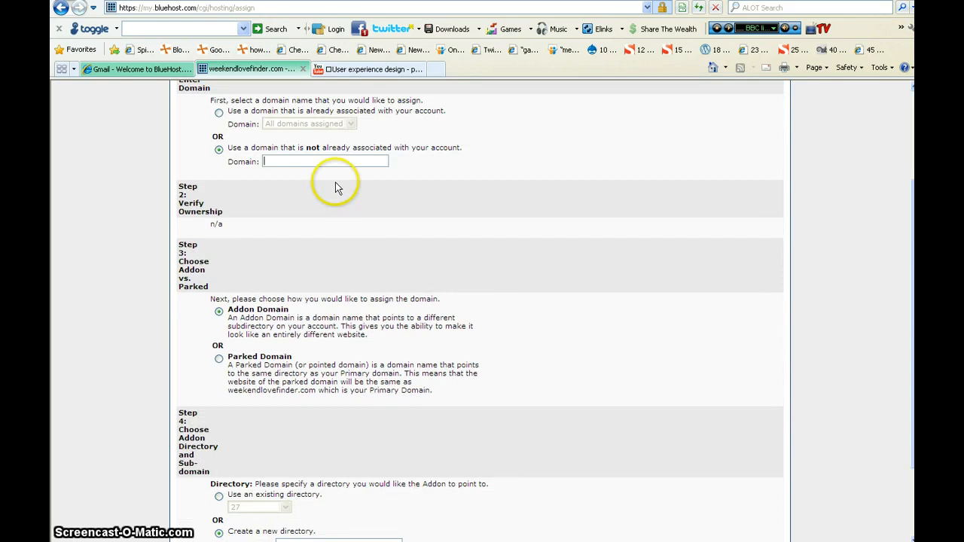
pyautogui.write('hyenalabs.com')
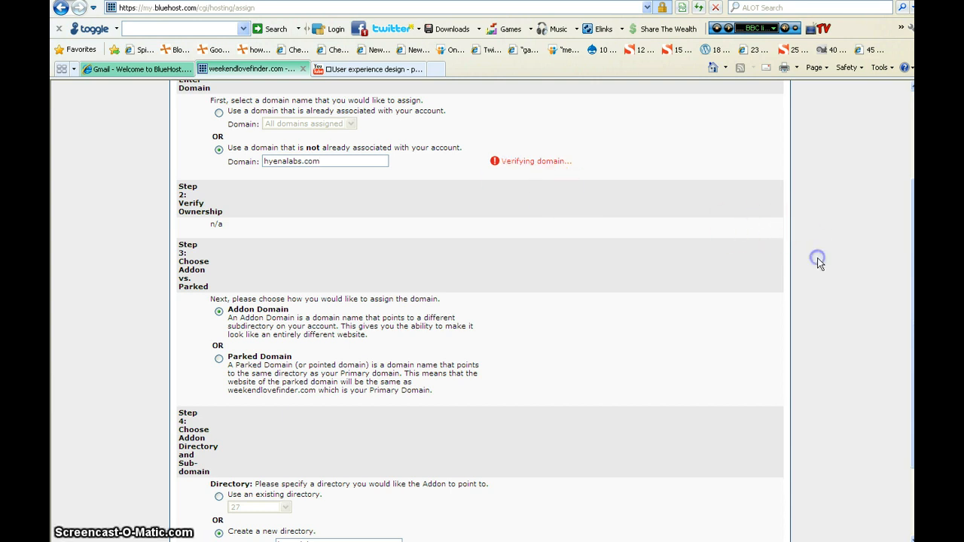
pyautogui.moveTo(642, 283)
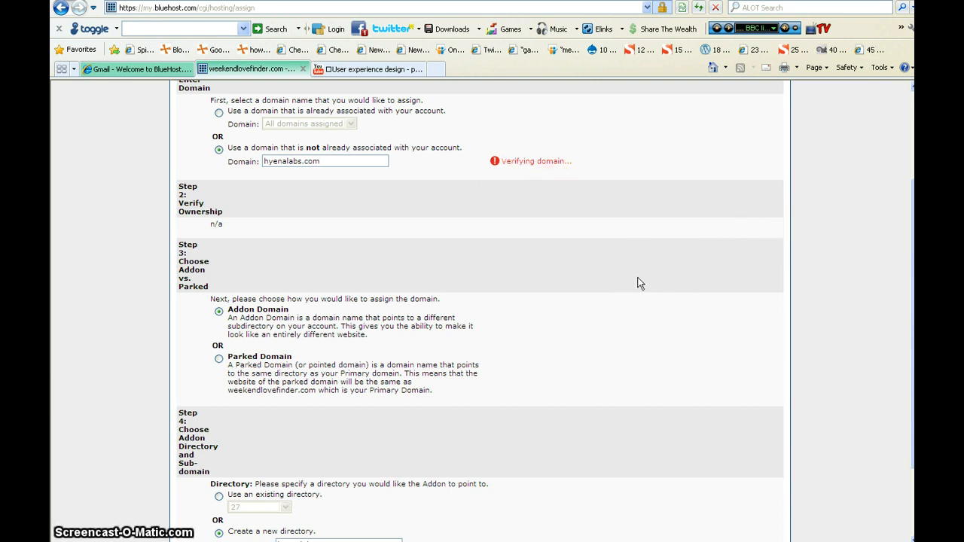
pyautogui.moveTo(524, 164)
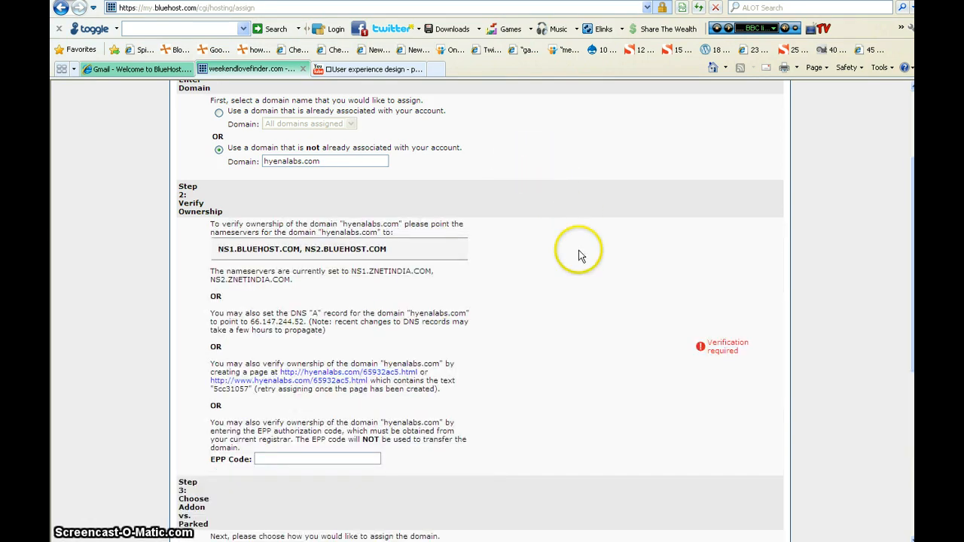
pyautogui.scroll(-3)
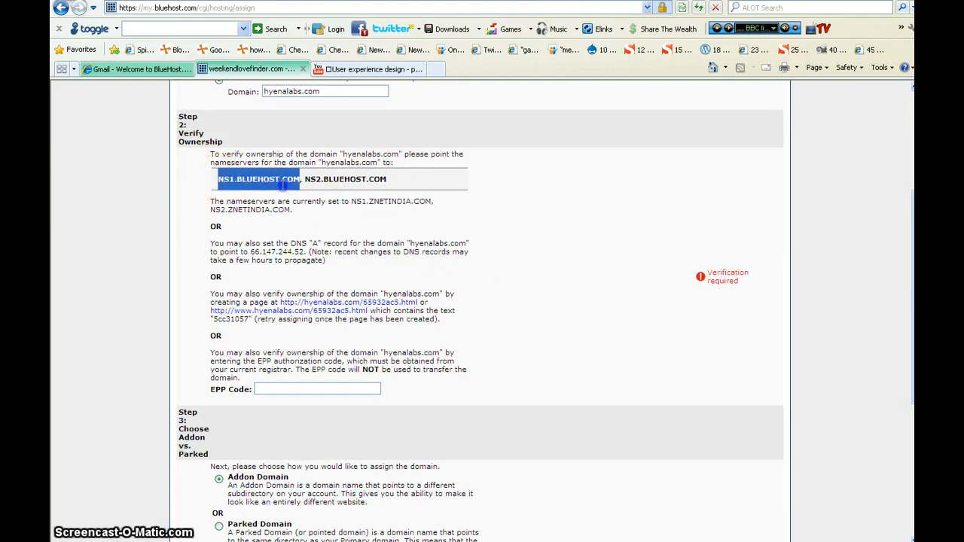
pyautogui.rightClick(259, 178)
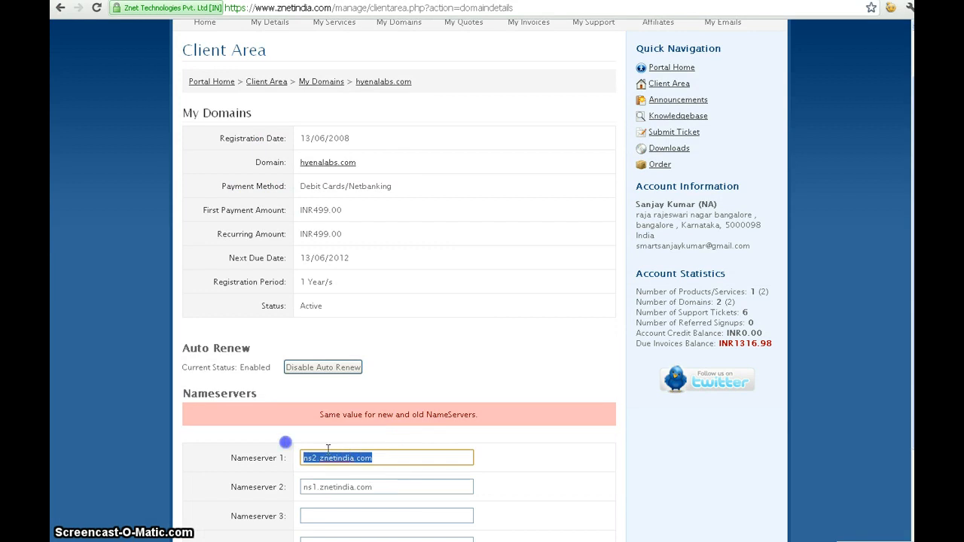
# Step: Replace hyenalabs.com's nameservers with NS1.BLUEHOST.COM and NS2.BLUEHOST.COM and save the change
pyautogui.write('NS1.BLUEHOST.COM')
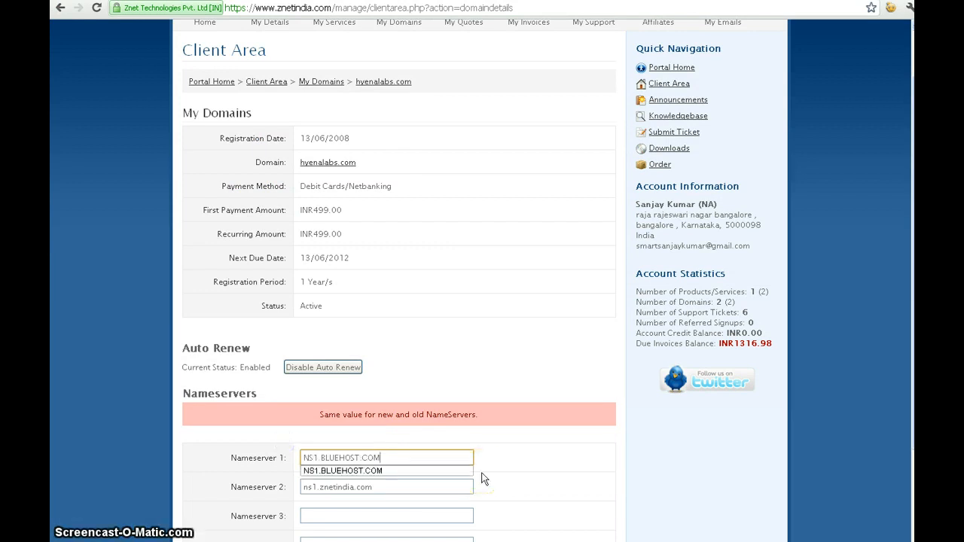
pyautogui.click(386, 458)
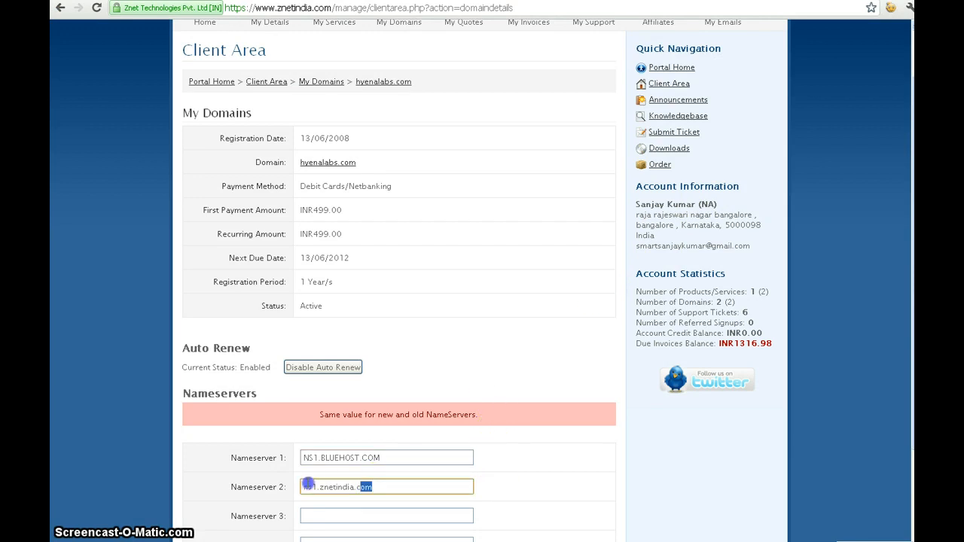
pyautogui.write('NS2.BLUEHOST.COM')
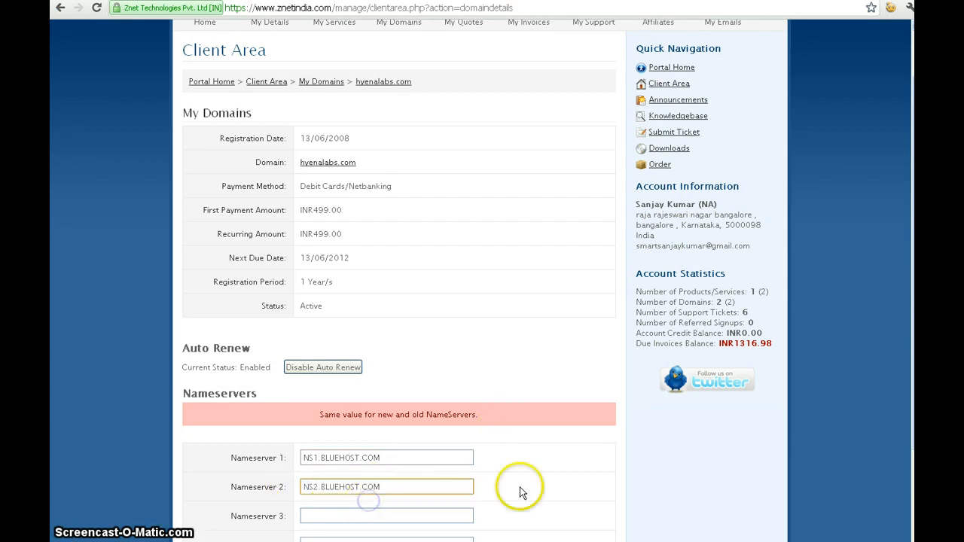
pyautogui.scroll(-3)
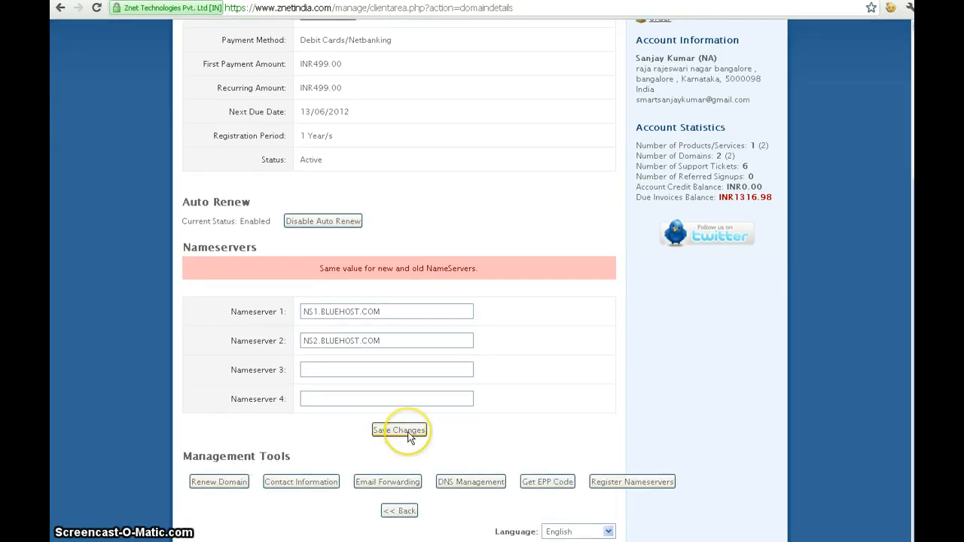
pyautogui.click(401, 431)
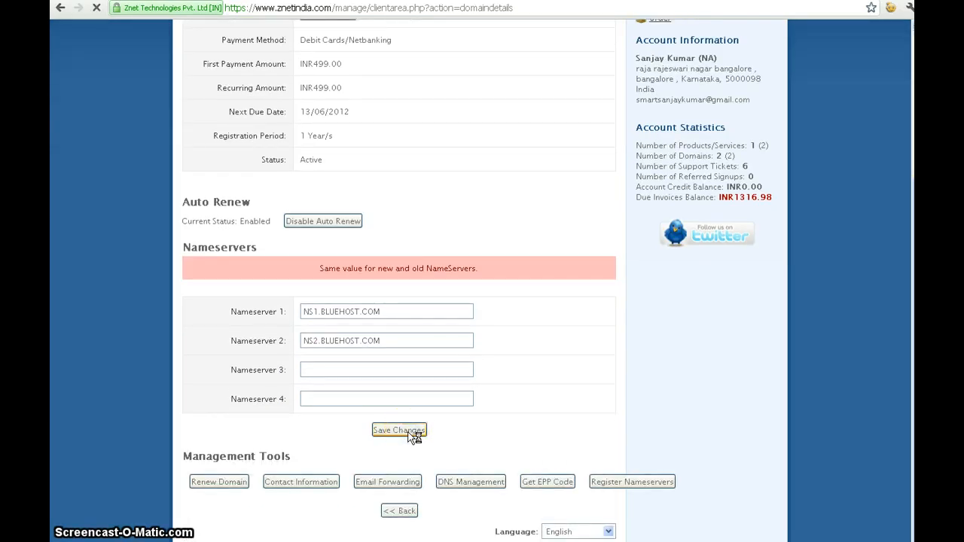
pyautogui.click(399, 431)
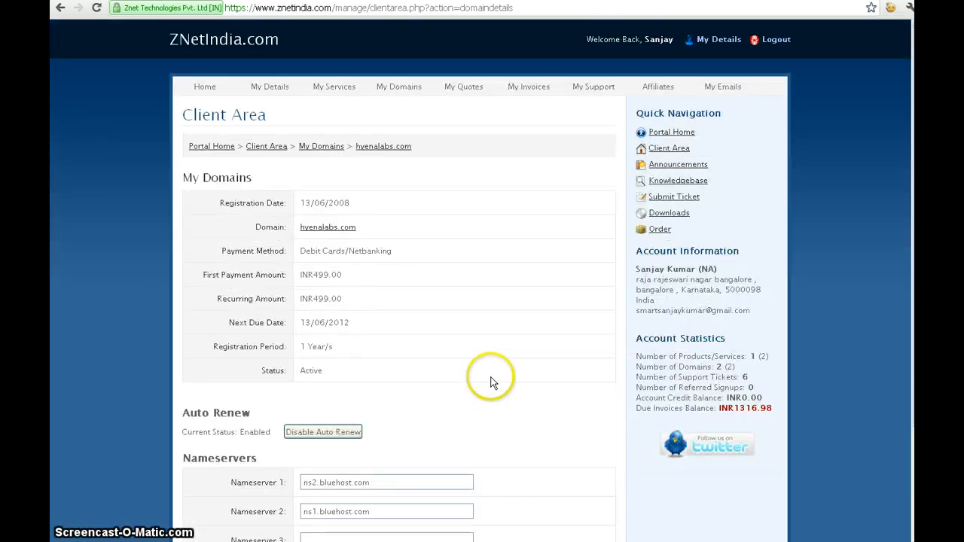
# Step: Return to My Domains and reopen the hyenalabs.com details page
pyautogui.scroll(-3)
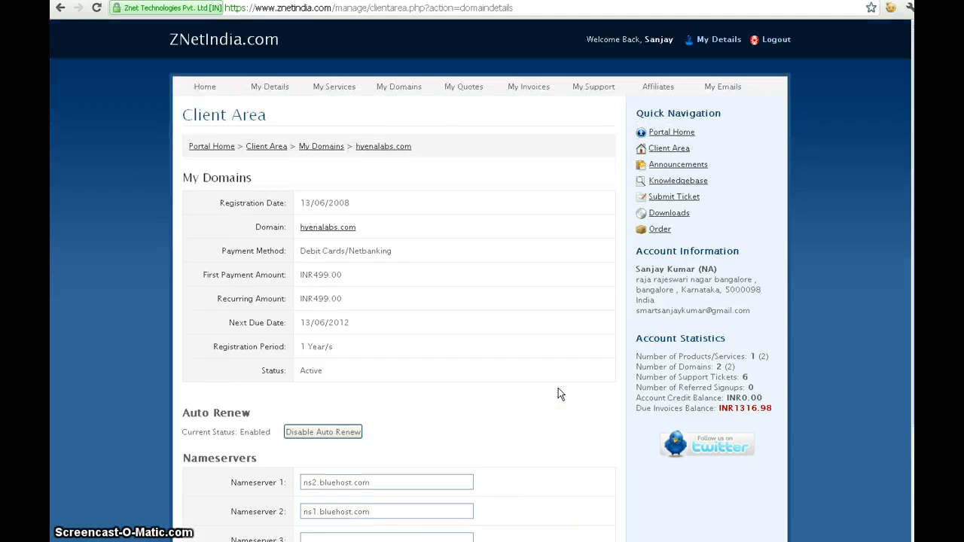
pyautogui.click(321, 146)
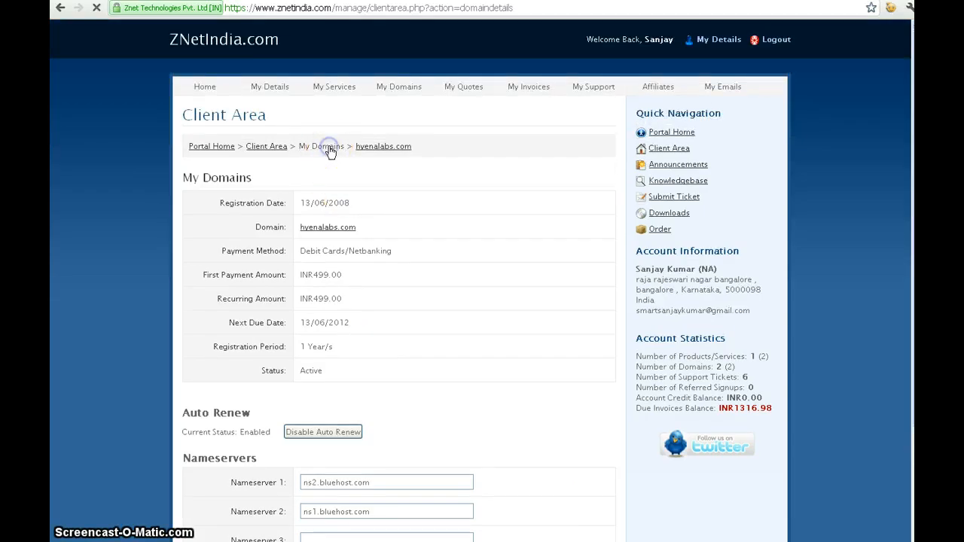
pyautogui.click(322, 146)
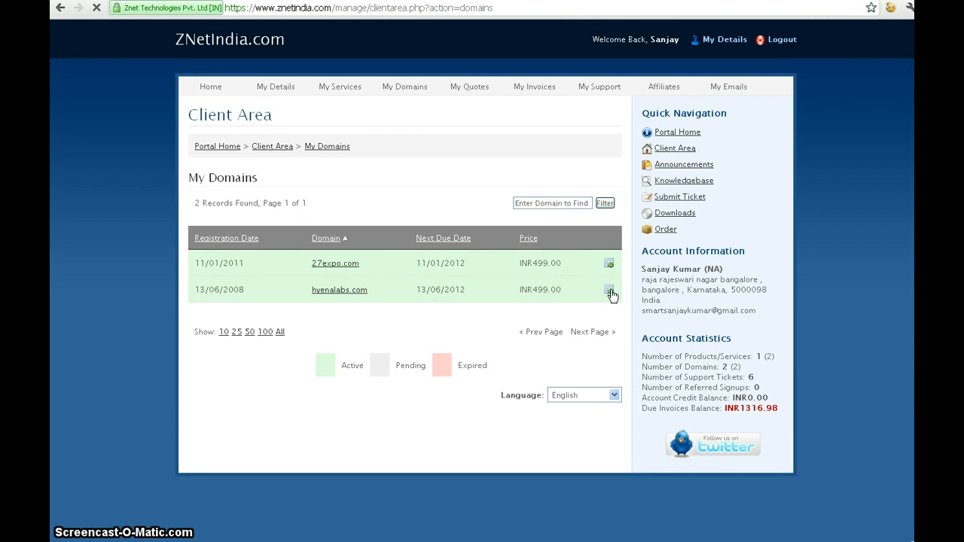
pyautogui.click(609, 289)
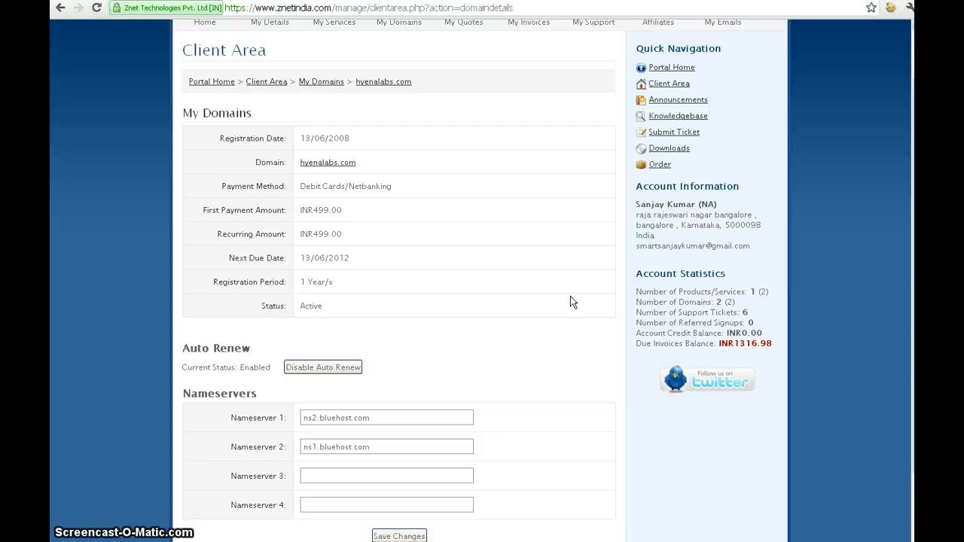
# Step: Resubmit nameservers in order ns1.bluehost.com, ns2.bluehost.com; page reports values unchanged
pyautogui.click(313, 417)
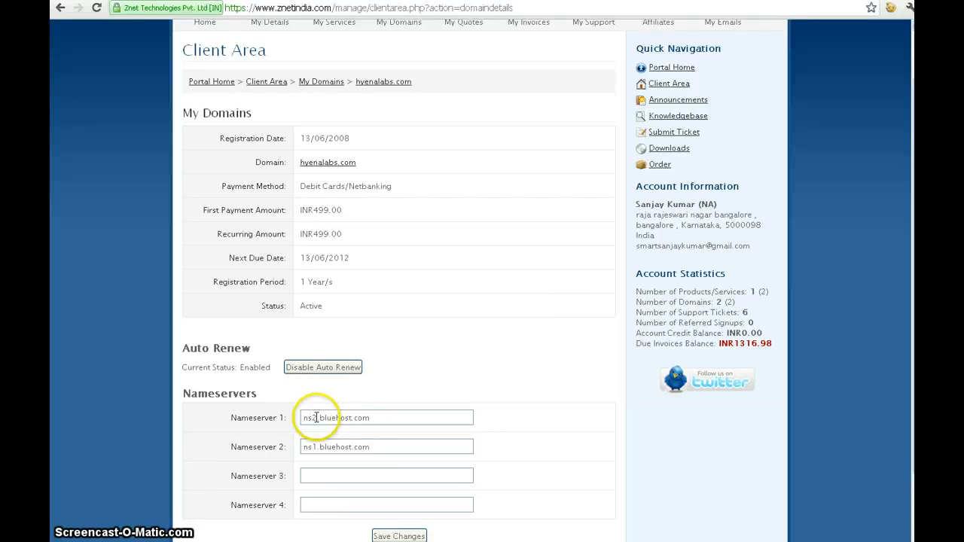
pyautogui.click(386, 417)
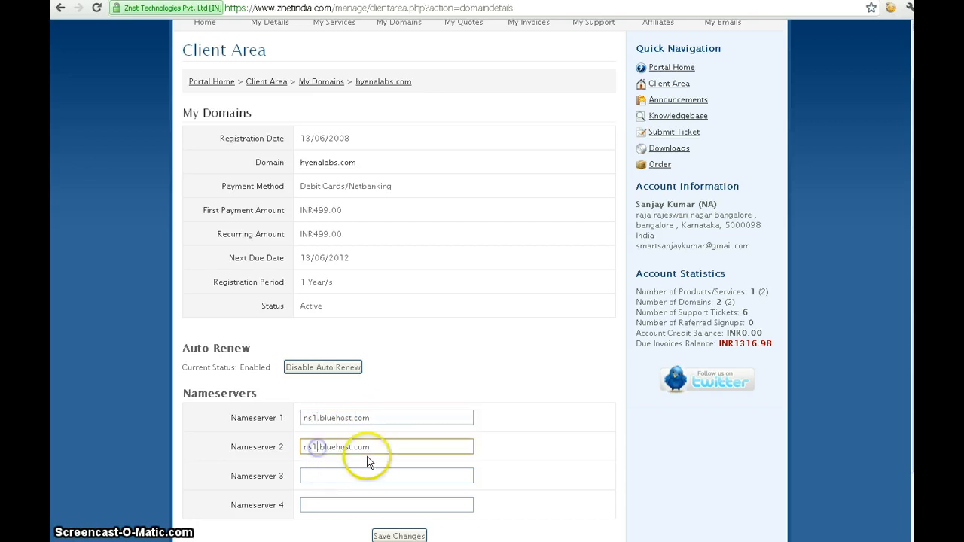
pyautogui.write('ns2.bluehost.com')
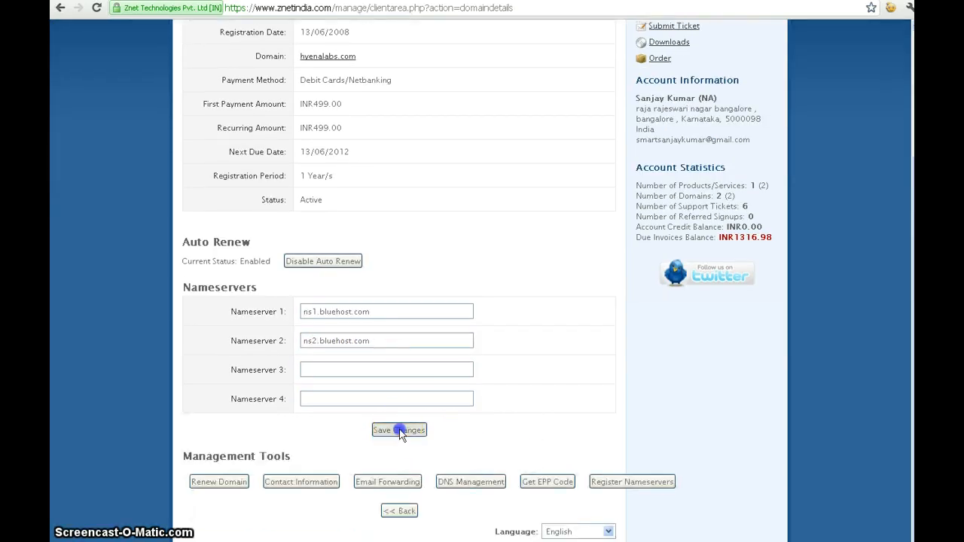
pyautogui.click(399, 431)
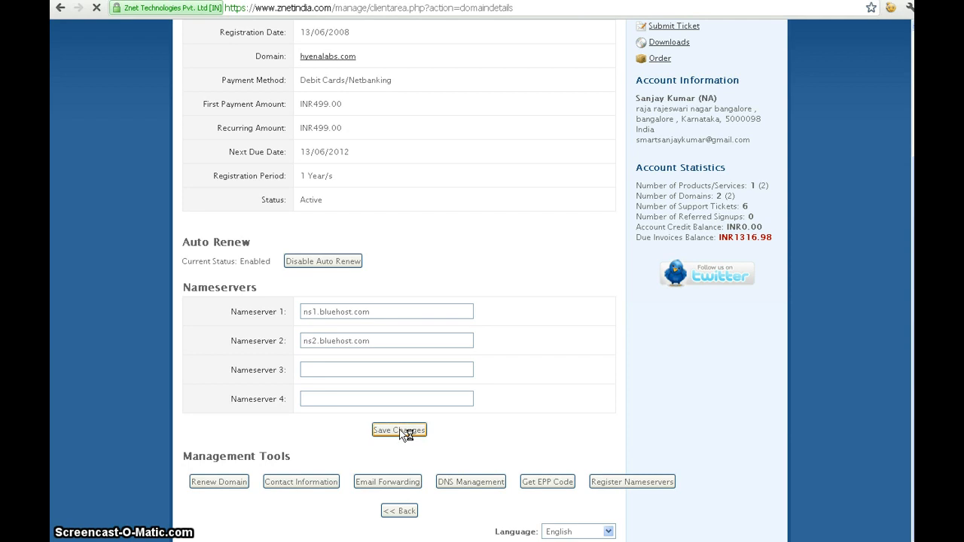
pyautogui.click(399, 431)
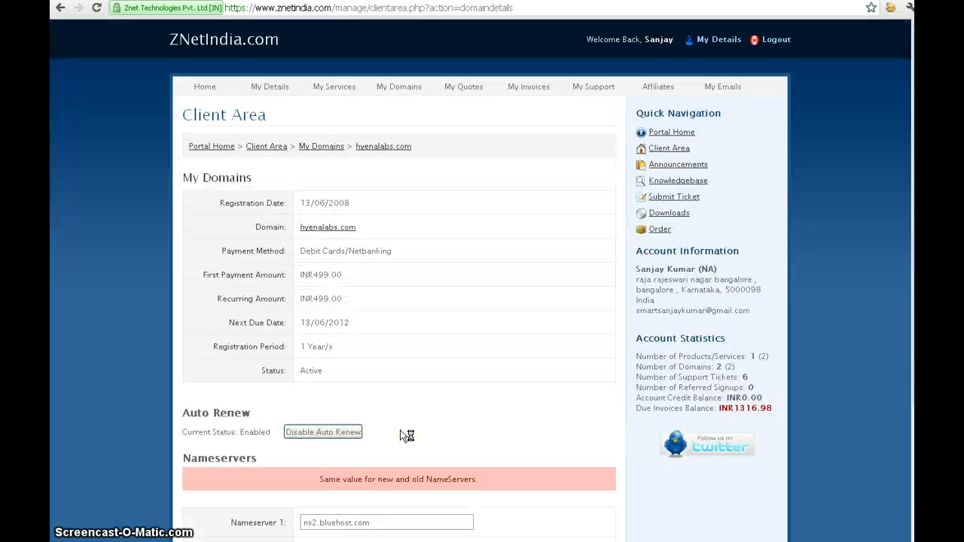
pyautogui.moveTo(446, 395)
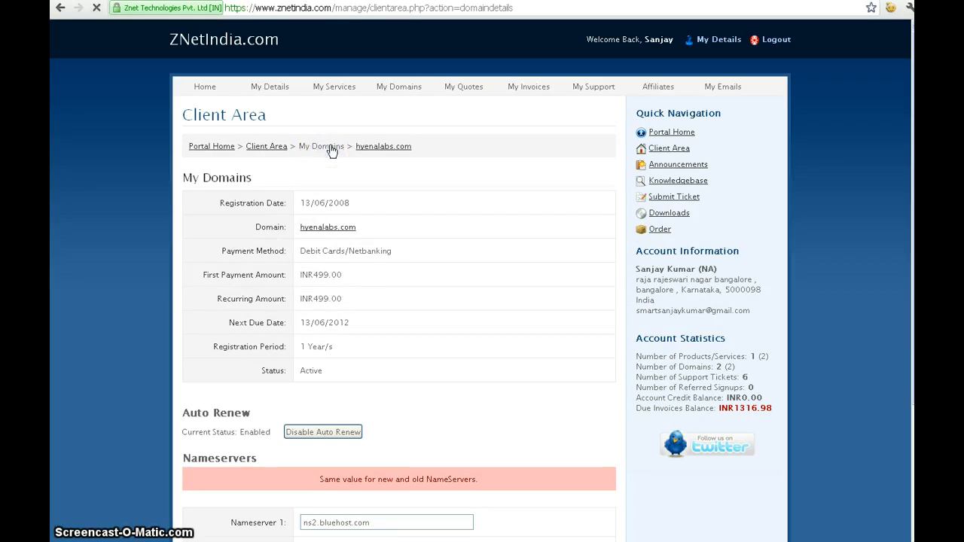
pyautogui.click(321, 146)
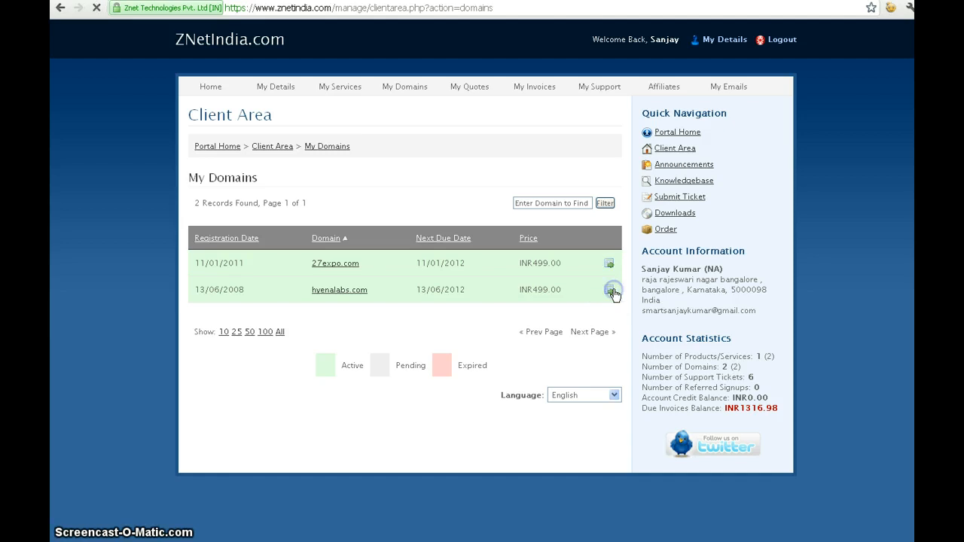
pyautogui.click(610, 290)
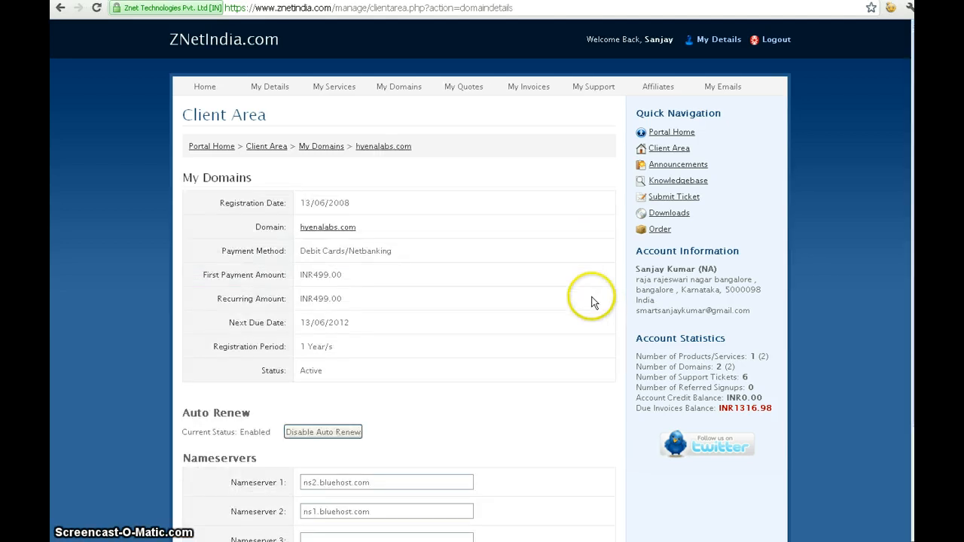
pyautogui.scroll(-3)
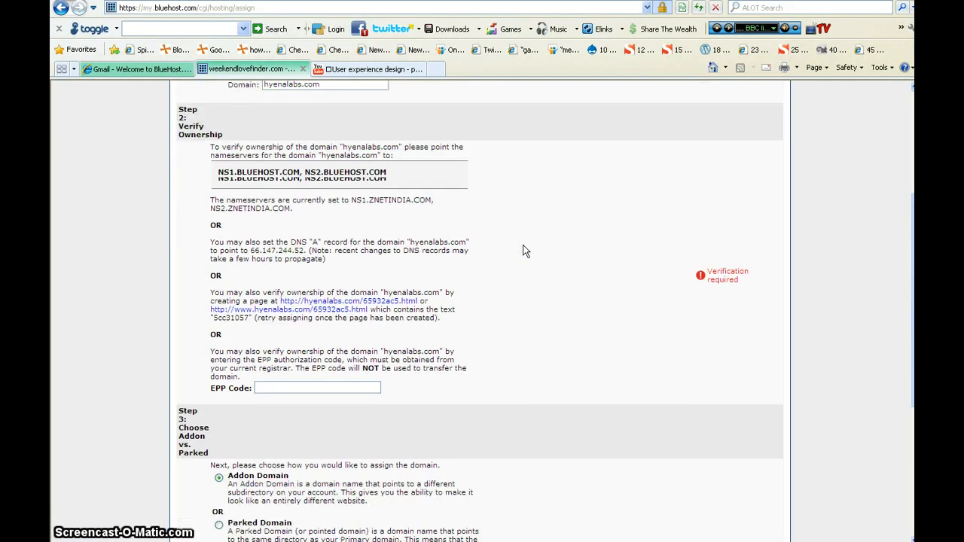
pyautogui.scroll(-3)
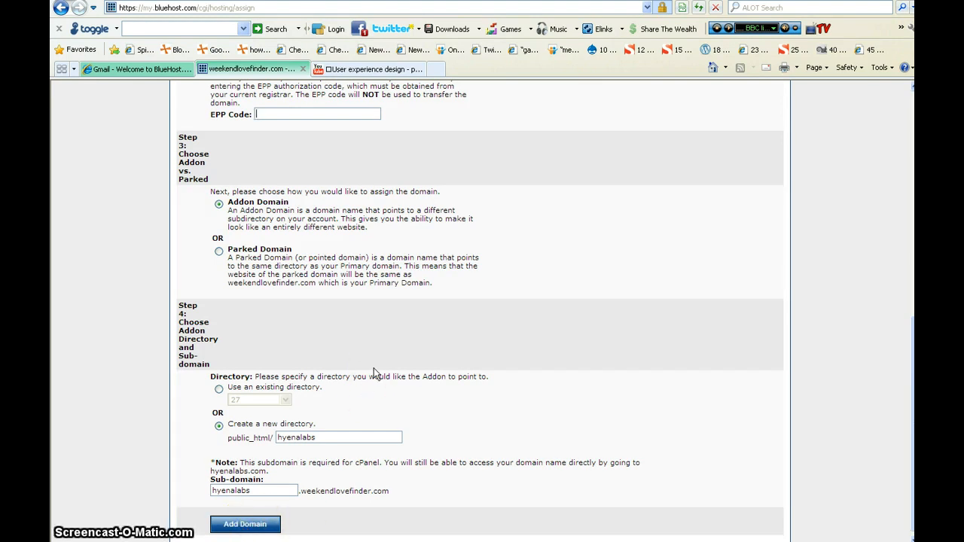
pyautogui.scroll(3)
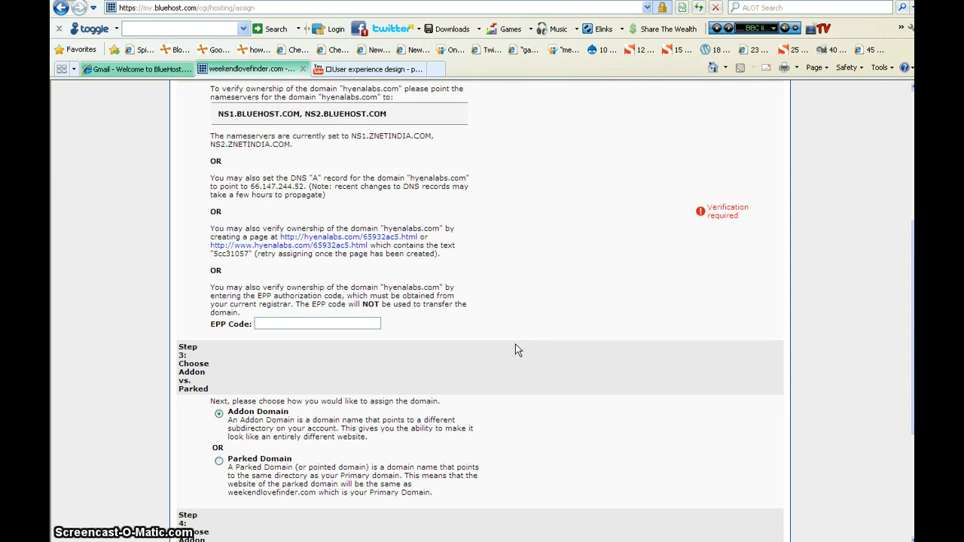
pyautogui.click(316, 324)
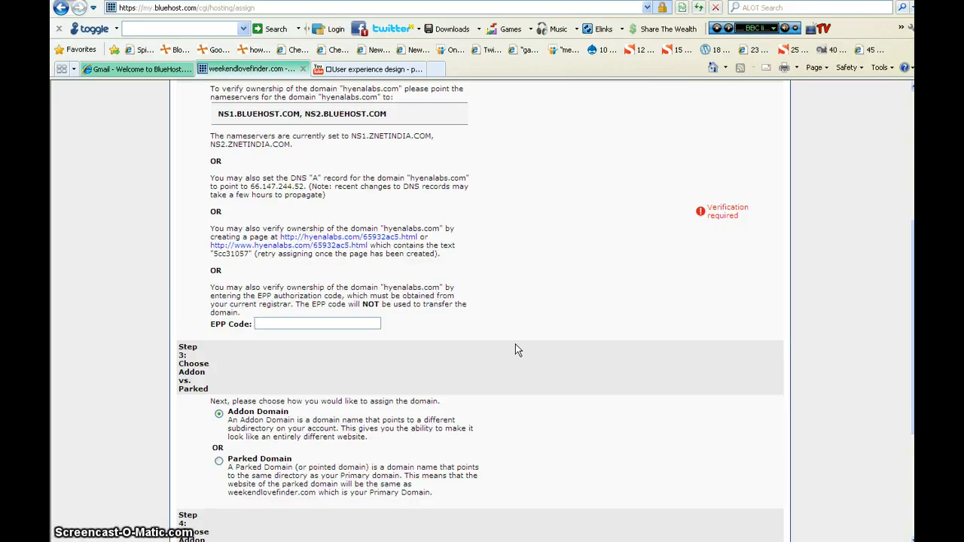
pyautogui.moveTo(322, 178); pyautogui.dragTo(328, 194)
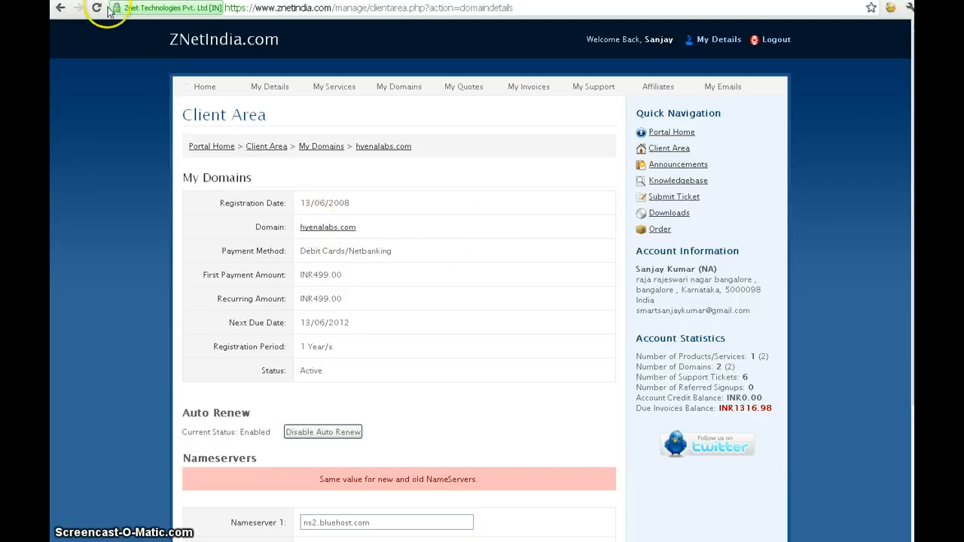
# Step: Reload the hyenalabs.com details page, confirming the form resubmission
pyautogui.click(96, 6)
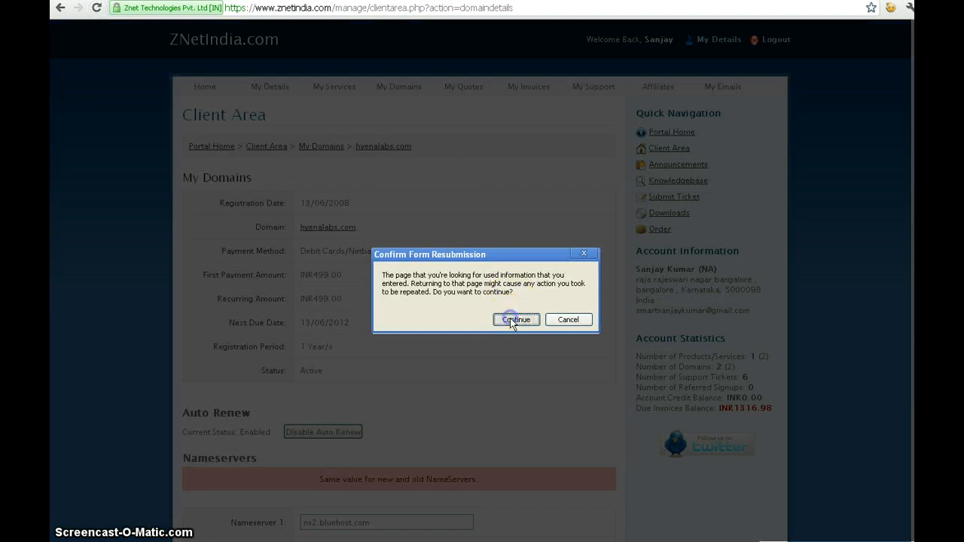
pyautogui.click(519, 320)
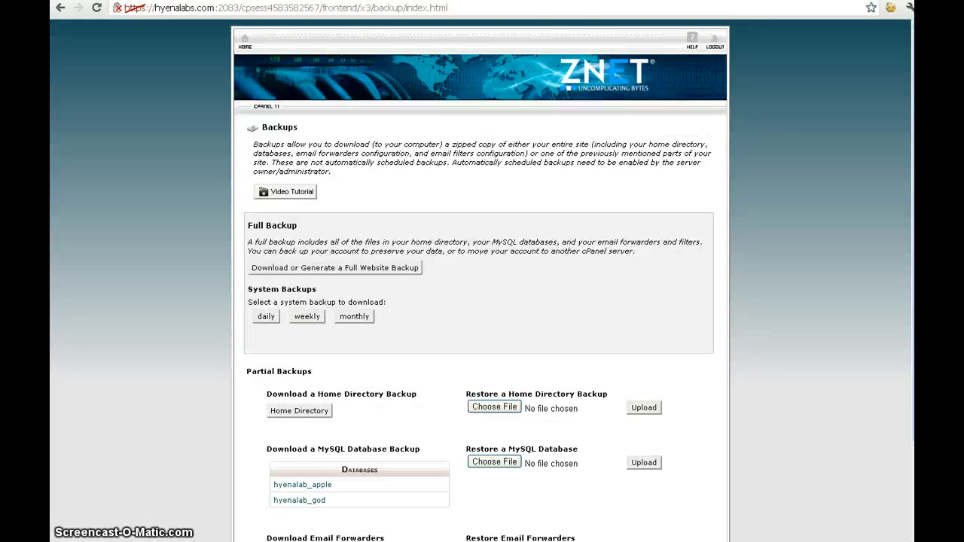
pyautogui.moveTo(480, 229)
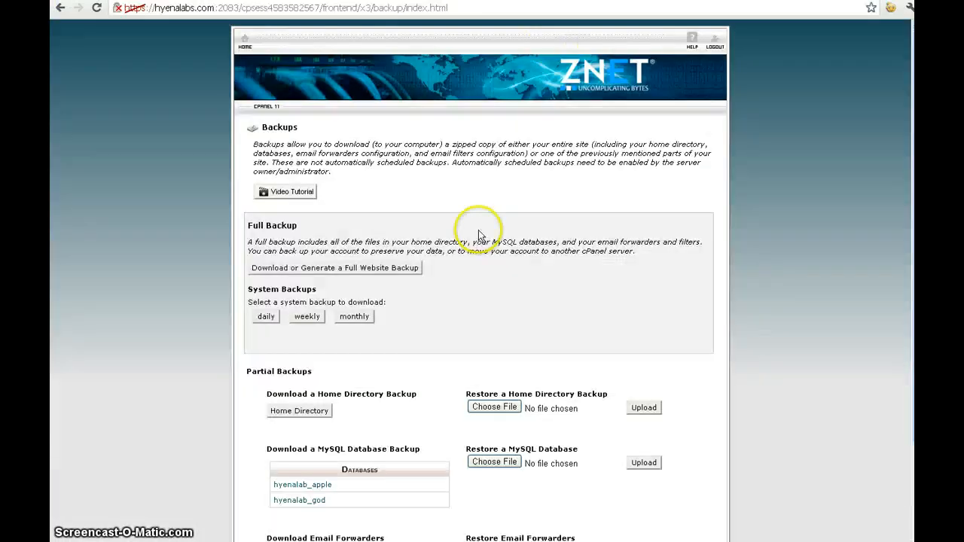
# Step: Start the hyenalabs.com Home Directory backup download from Partial Backups in ZNet cPanel
pyautogui.scroll(-3)
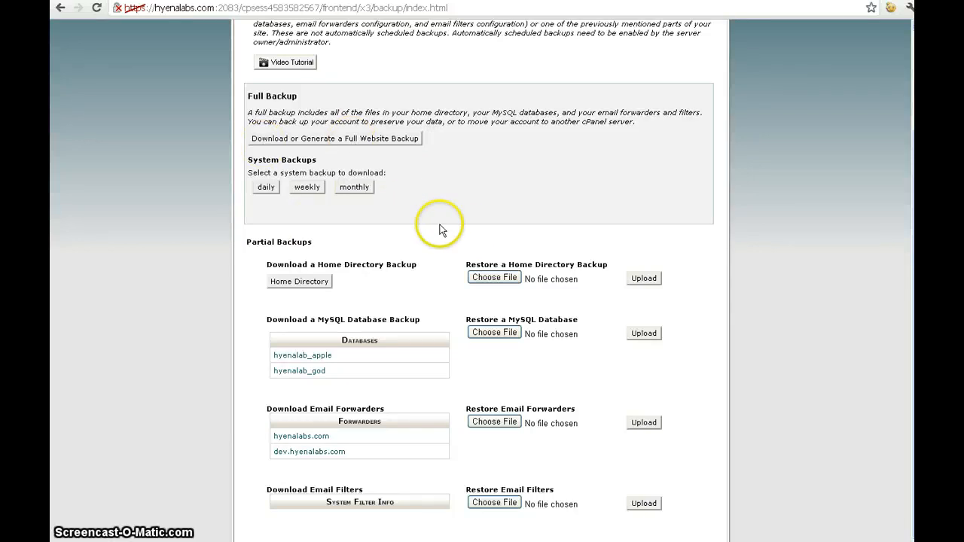
pyautogui.moveTo(325, 161)
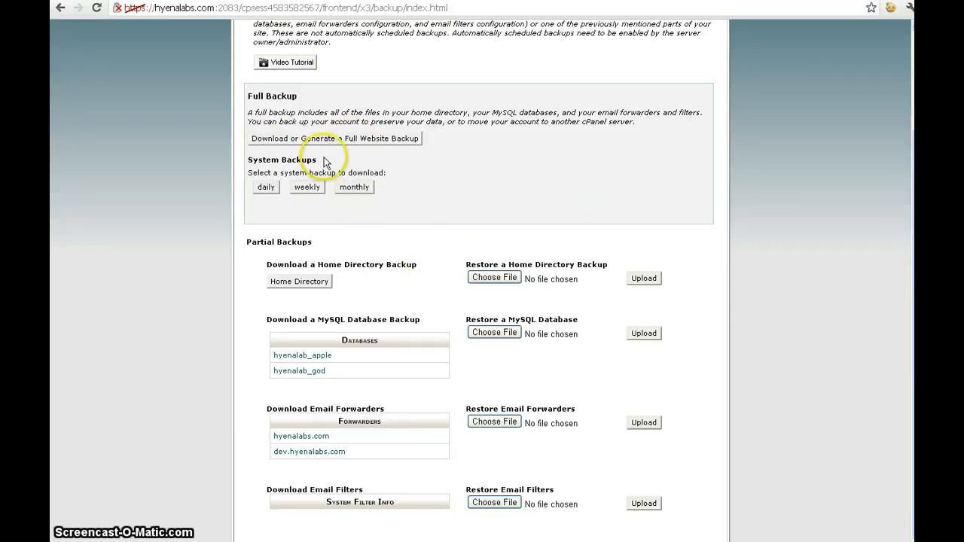
pyautogui.moveTo(542, 294)
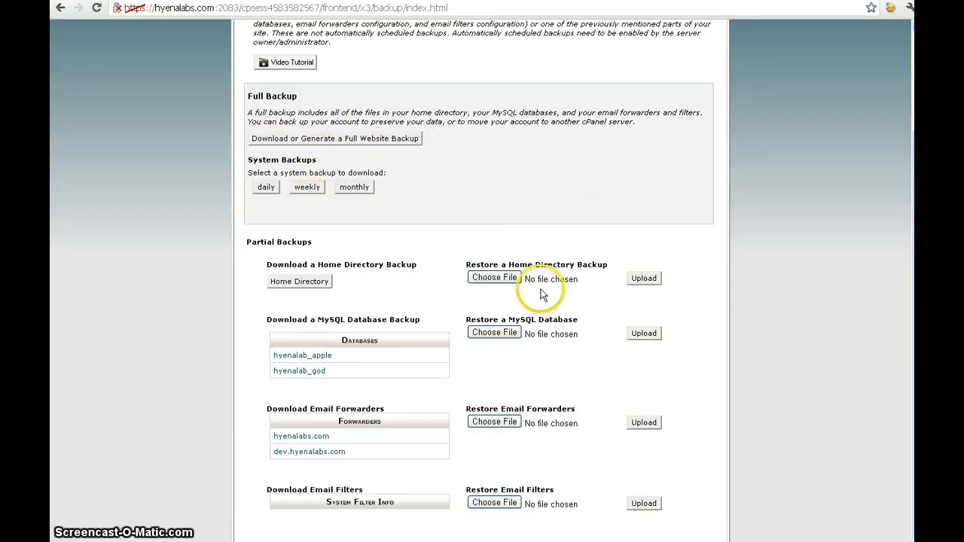
pyautogui.moveTo(564, 310)
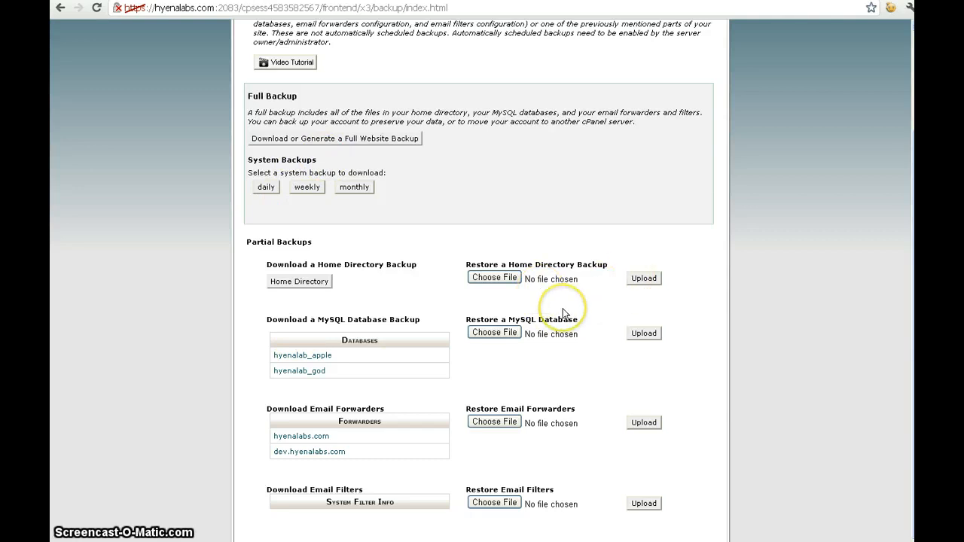
pyautogui.moveTo(289, 286)
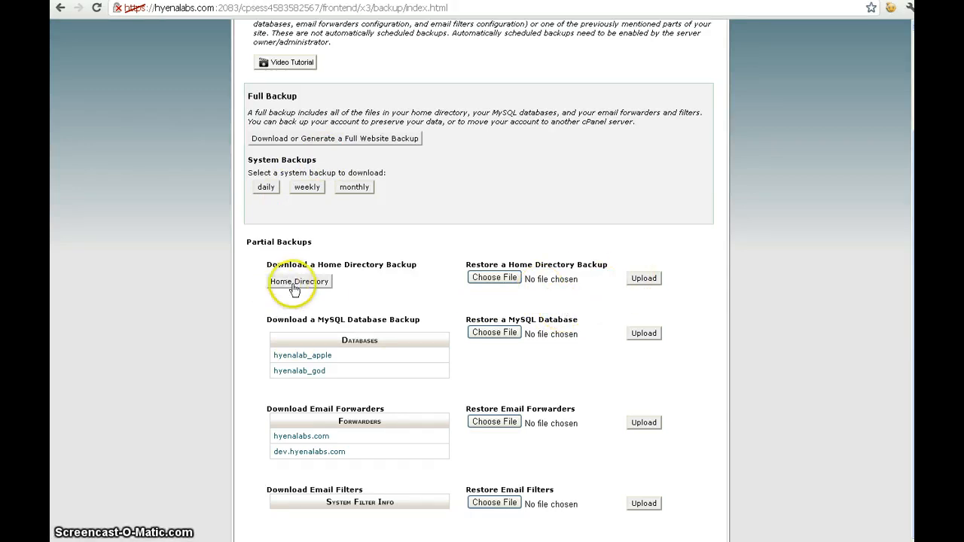
pyautogui.click(298, 281)
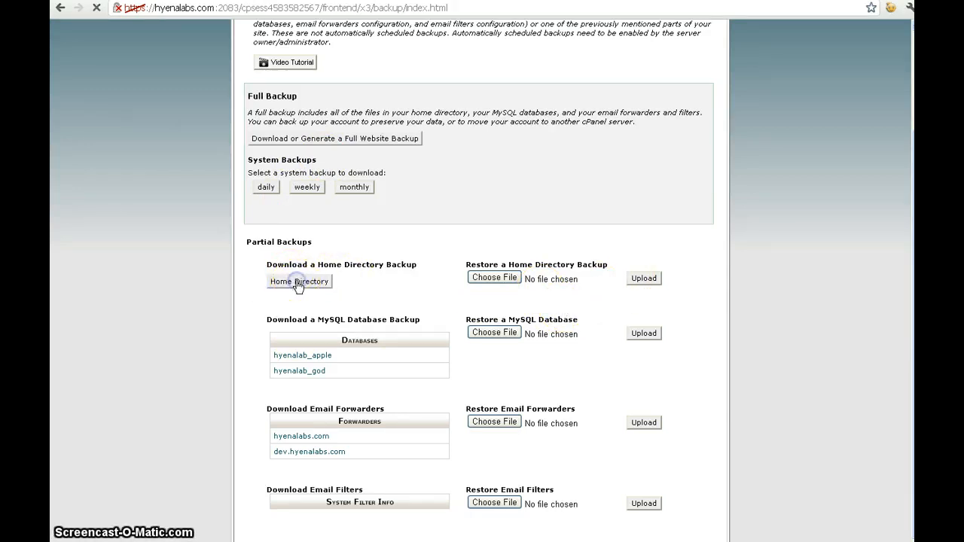
pyautogui.click(298, 281)
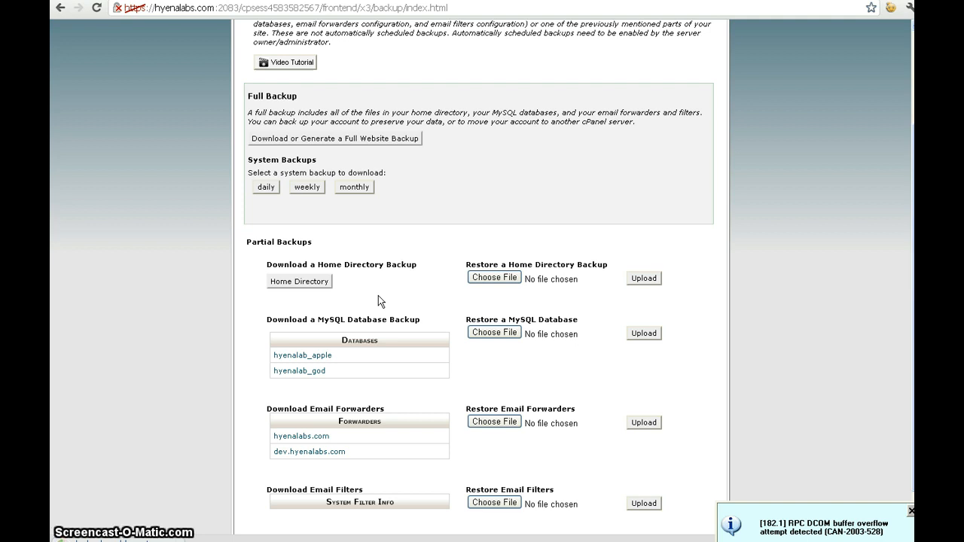
pyautogui.click(910, 512)
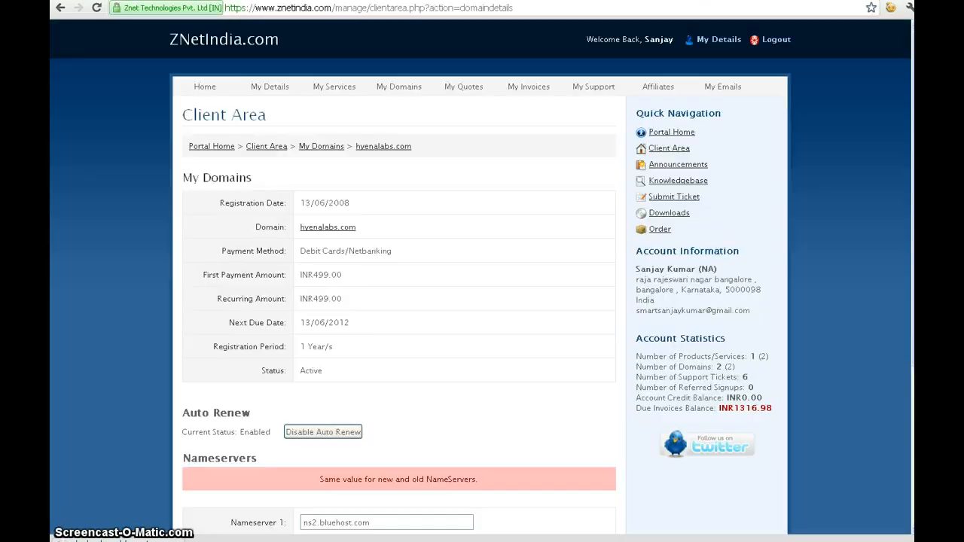
# Step: Use Get EPP Code under Management Tools to reveal hyenalabs.com's transfer code
pyautogui.scroll(-3)
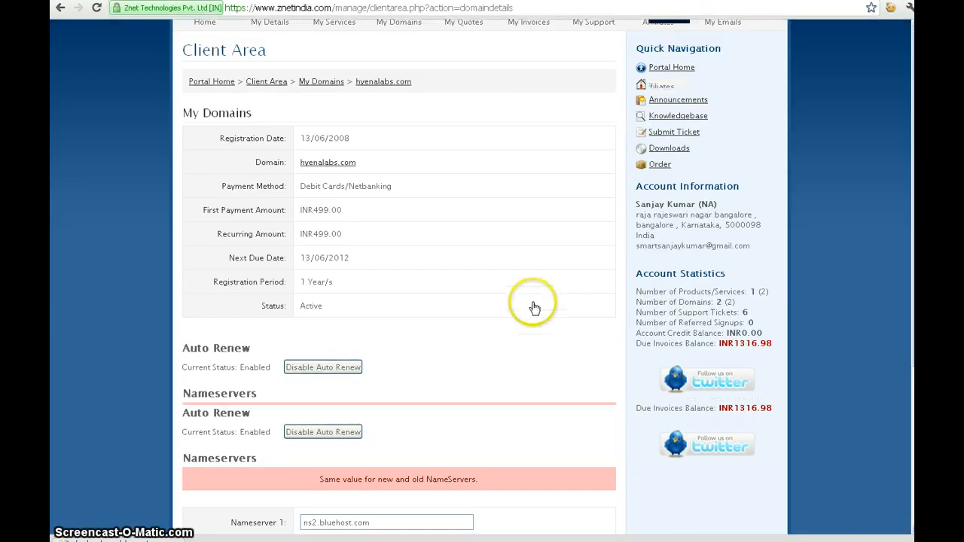
pyautogui.scroll(-3)
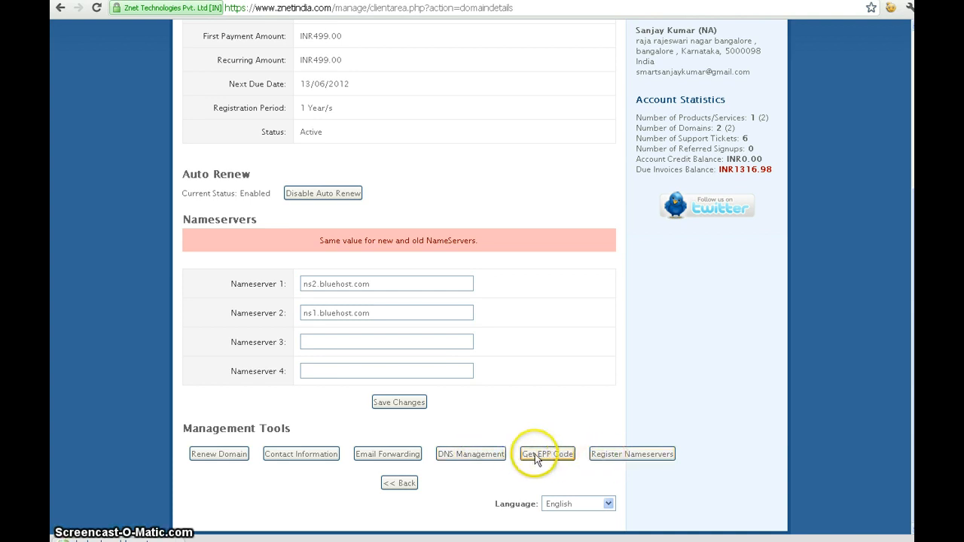
pyautogui.click(547, 455)
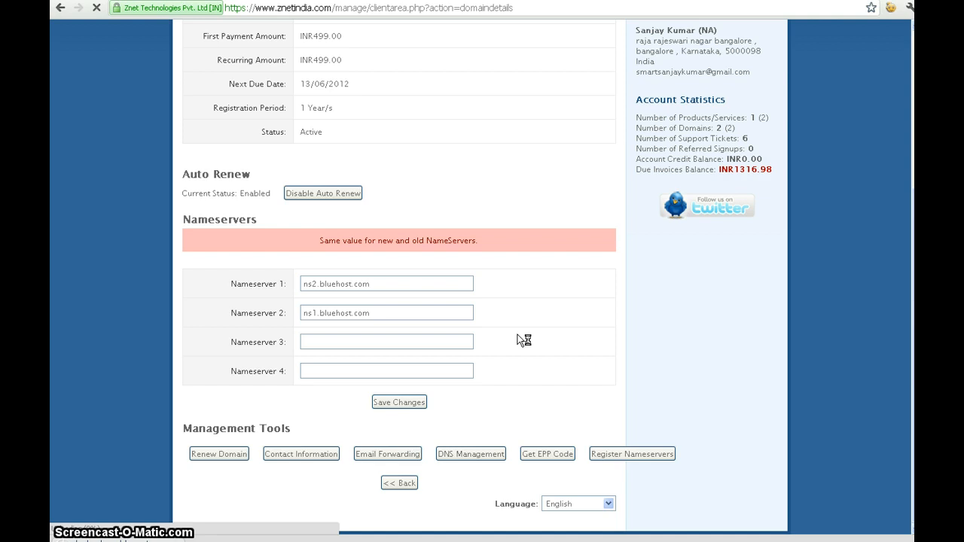
pyautogui.click(547, 455)
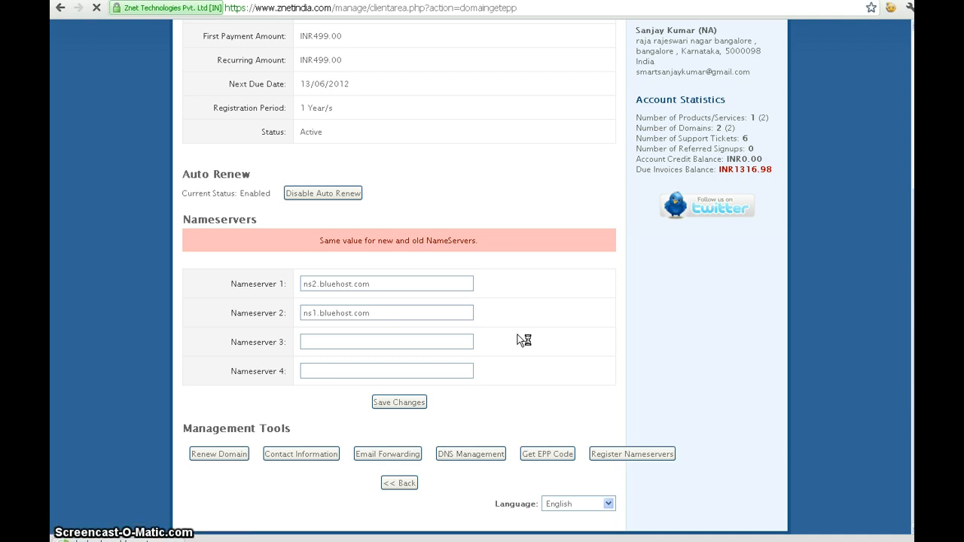
pyautogui.click(547, 455)
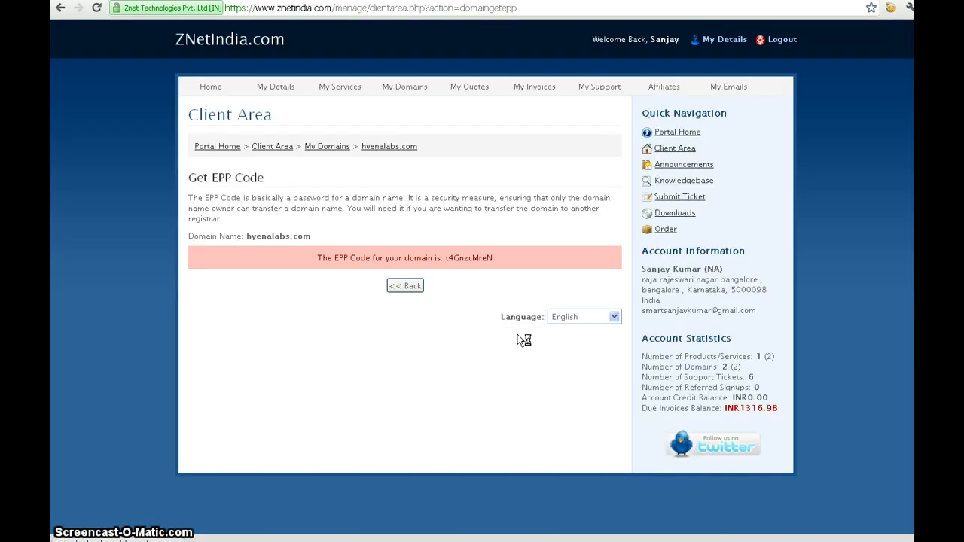
pyautogui.moveTo(512, 337)
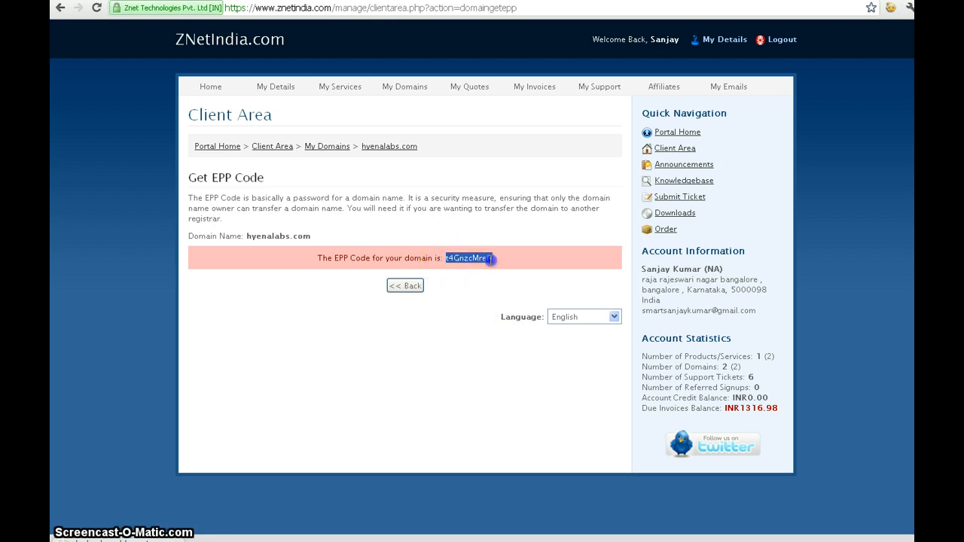
# Step: Select the displayed EPP code and copy it to the clipboard
pyautogui.rightClick(470, 257)
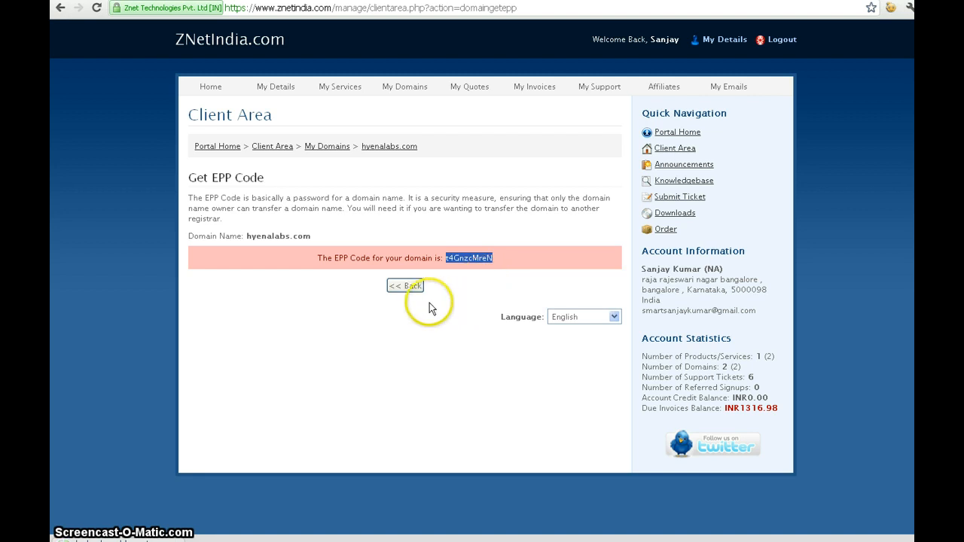
pyautogui.click(404, 286)
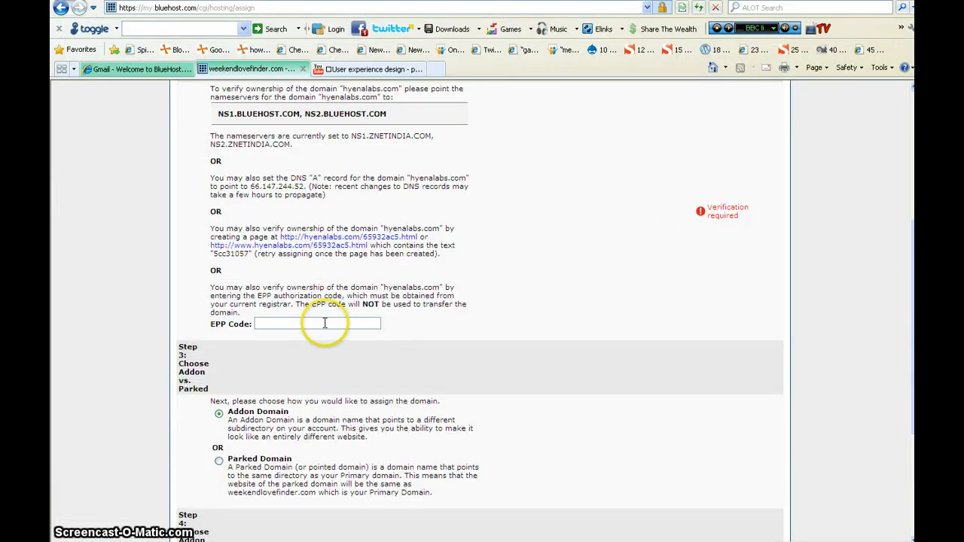
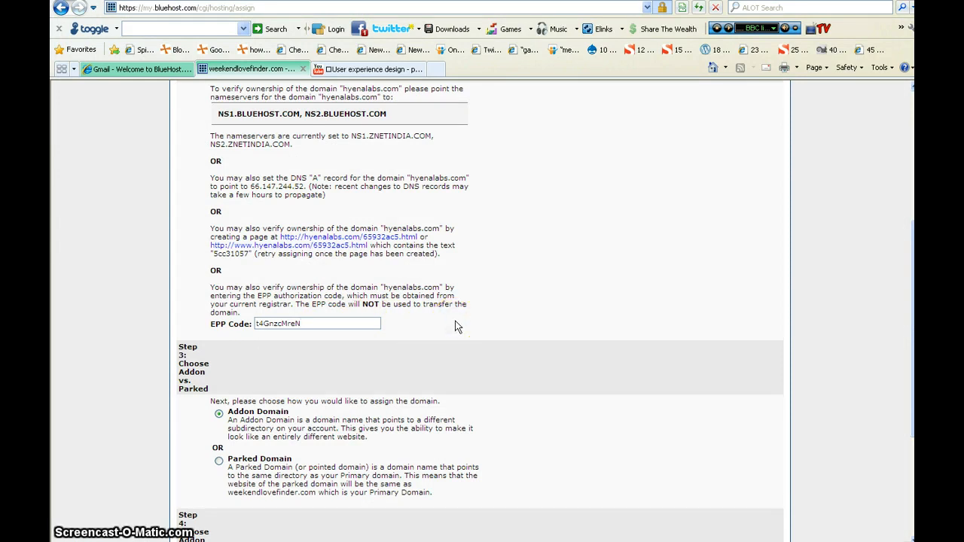
pyautogui.scroll(-3)
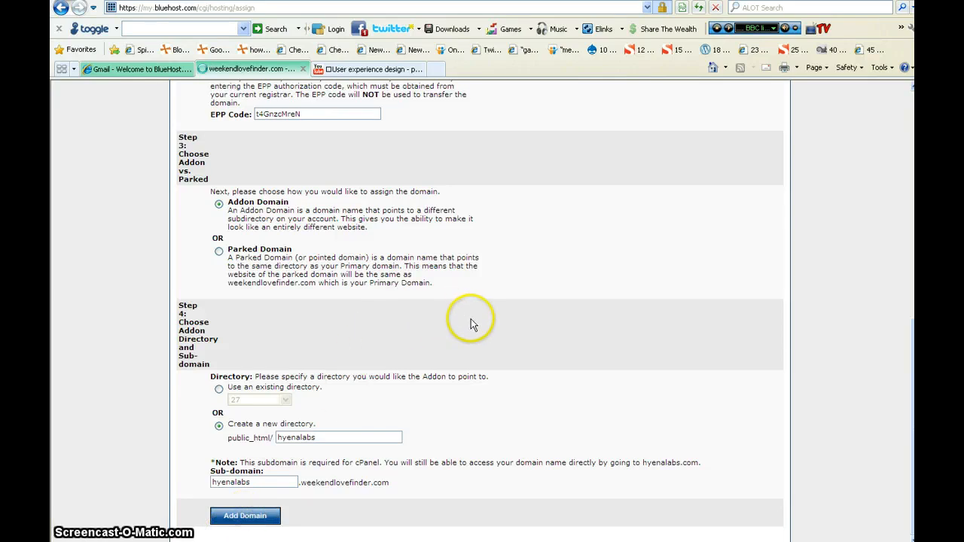
pyautogui.moveTo(473, 324)
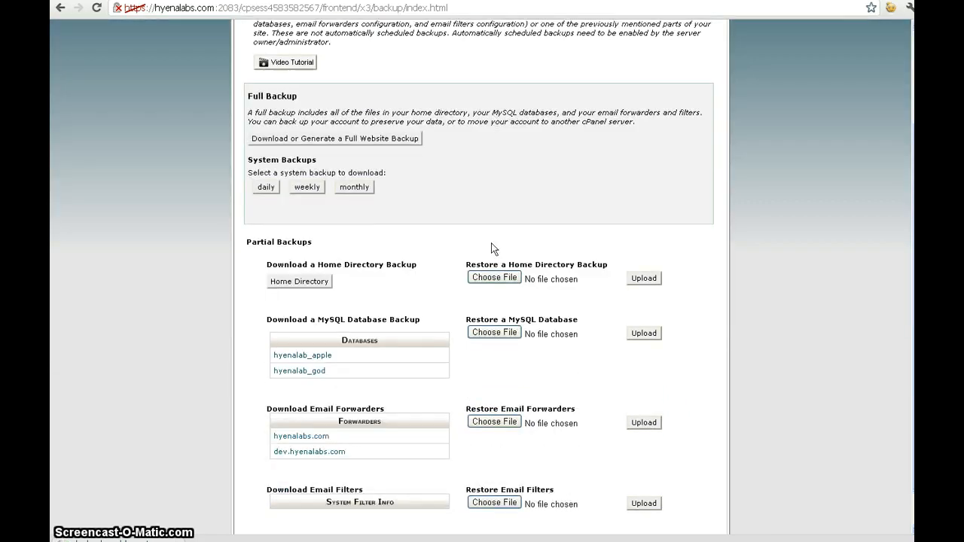
pyautogui.click(299, 282)
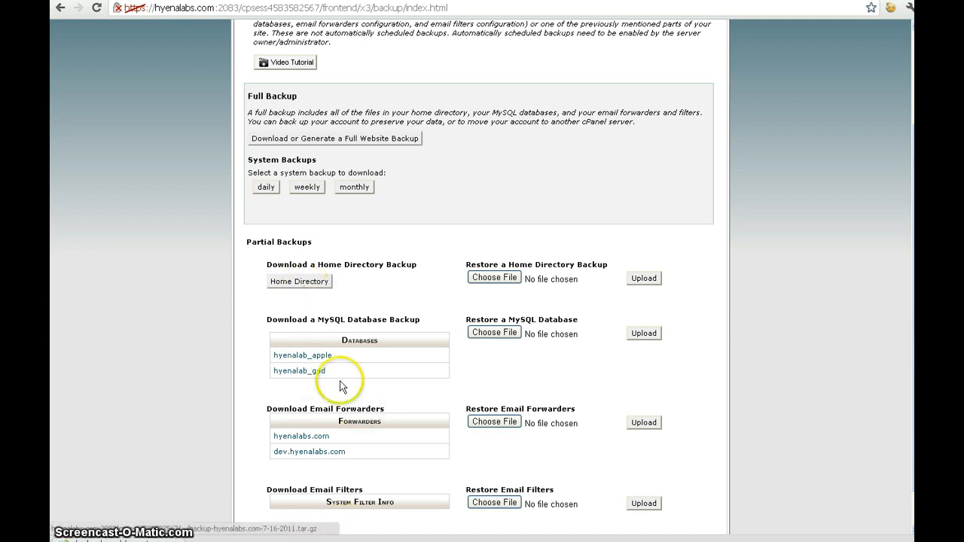
pyautogui.scroll(-3)
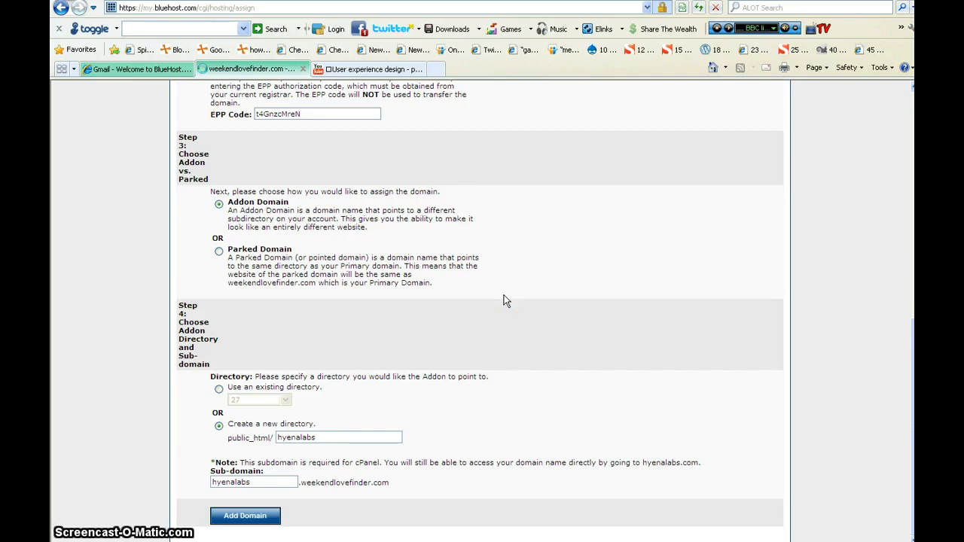
pyautogui.moveTo(464, 282)
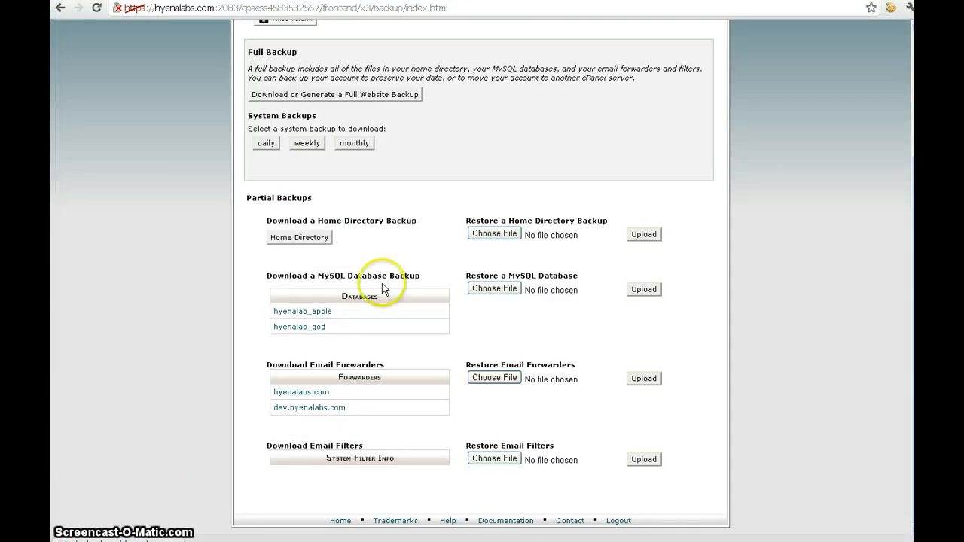
pyautogui.moveTo(307, 232)
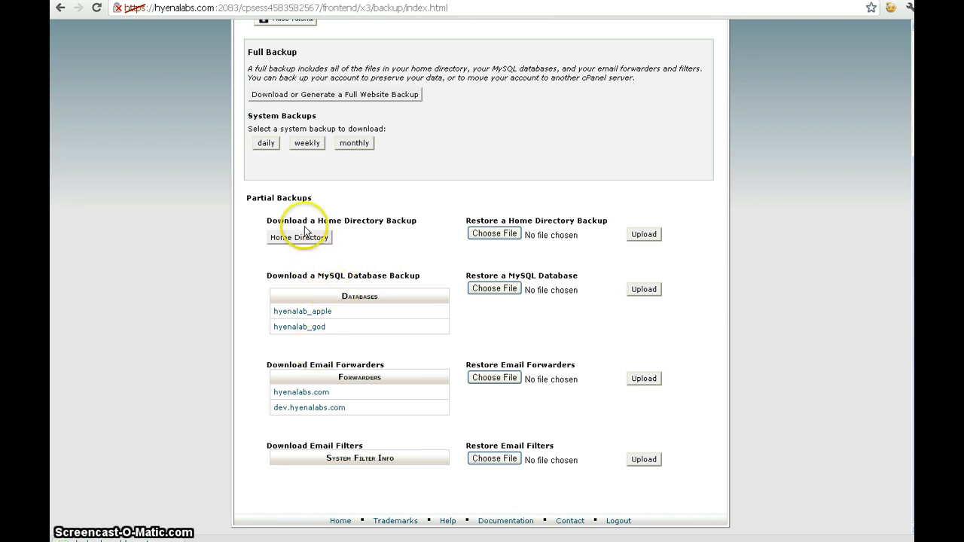
pyautogui.moveTo(326, 282)
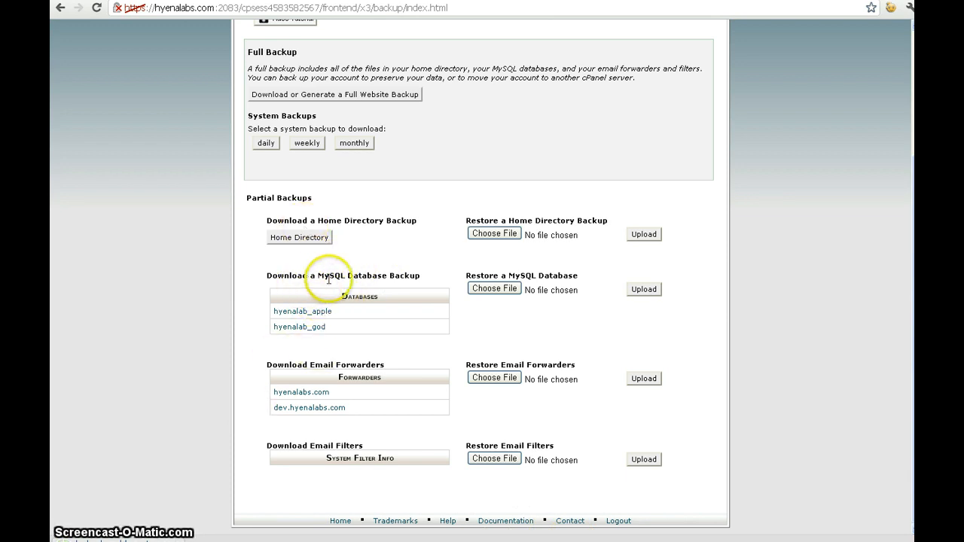
pyautogui.doubleClick(370, 276)
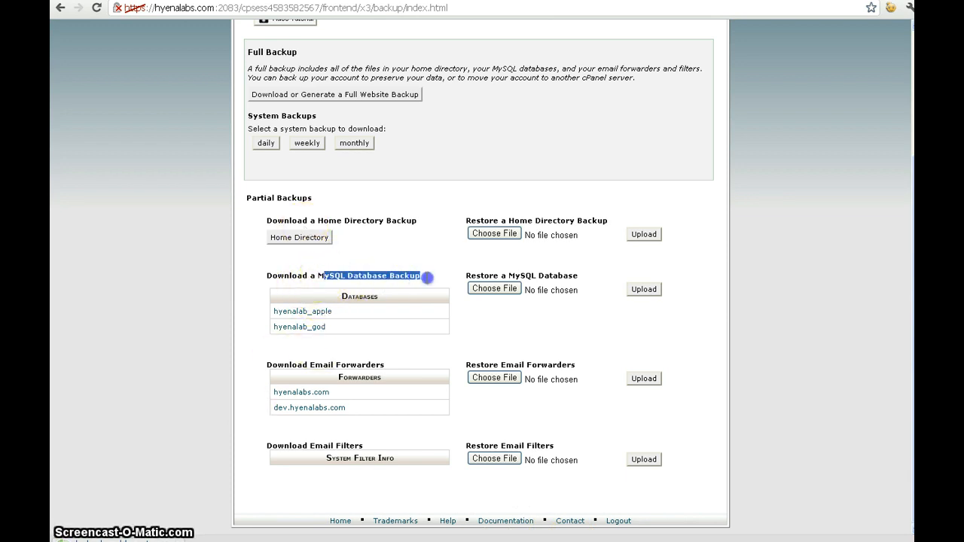